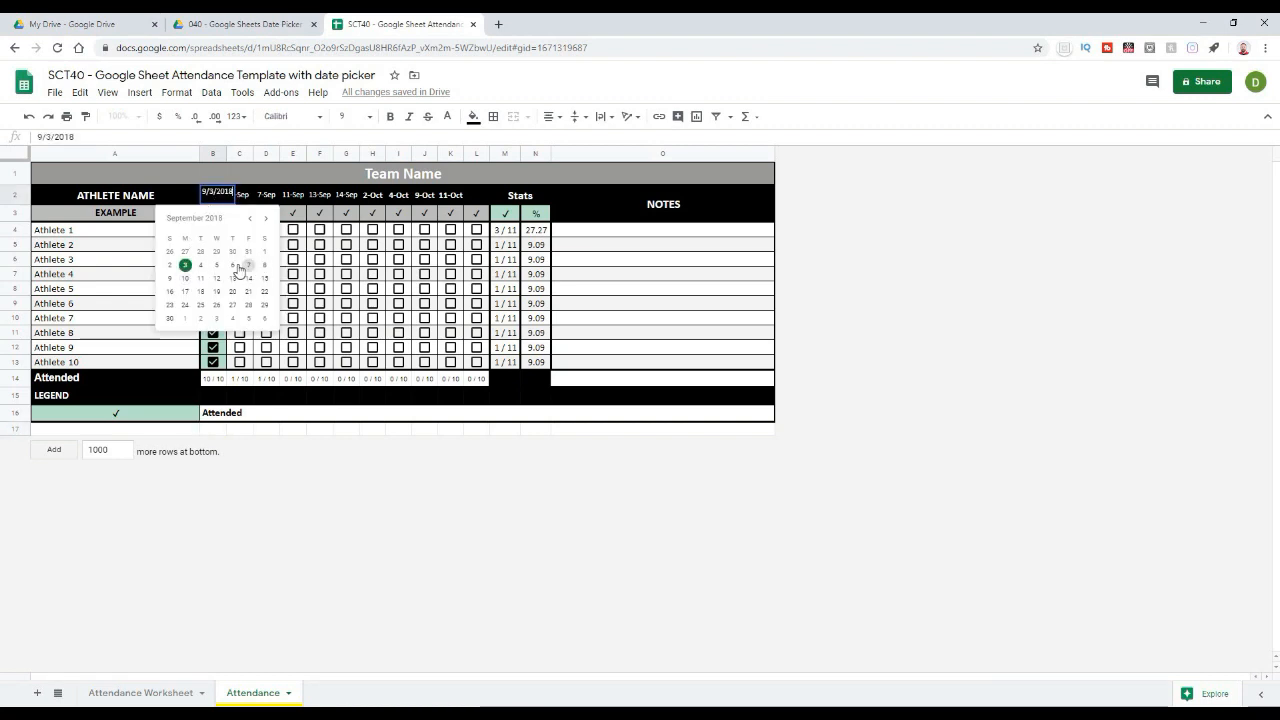
Switch from the Attendance example to the blank Attendance Worksheet sheet tab.
{"action": "left_click", "coordinate": [232, 281]}
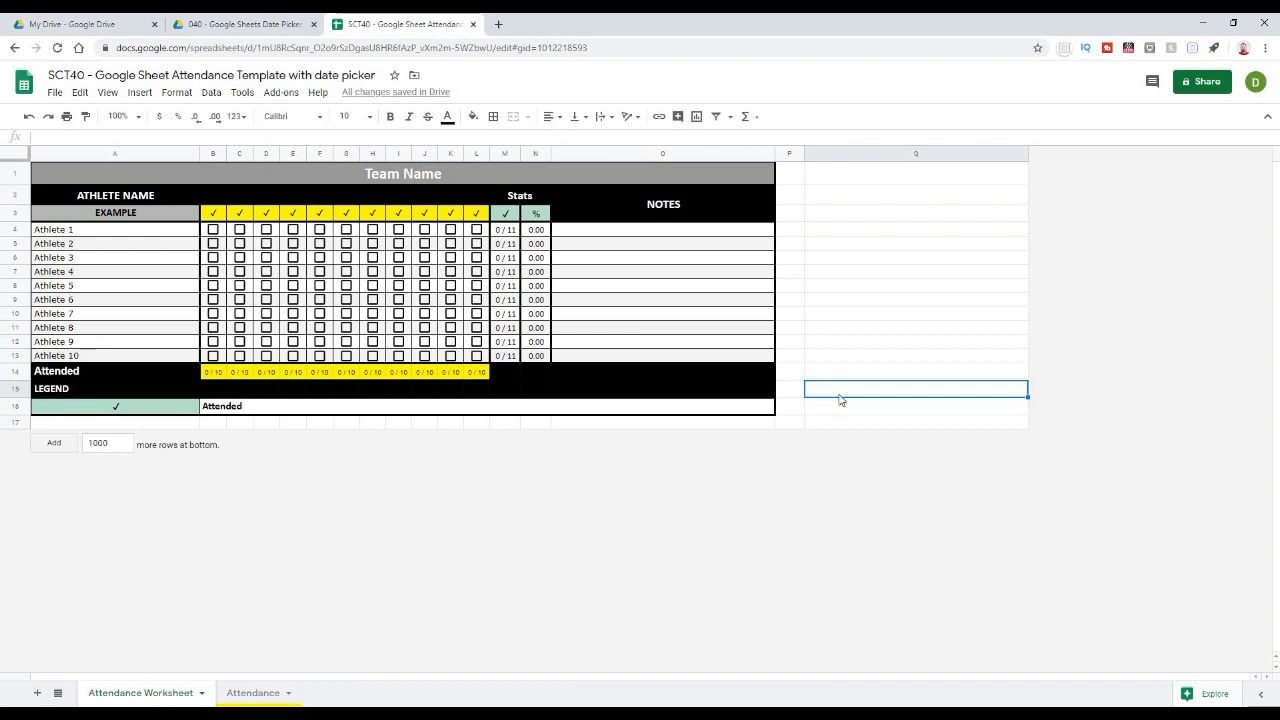
{"action": "mouse_move", "coordinate": [830, 358]}
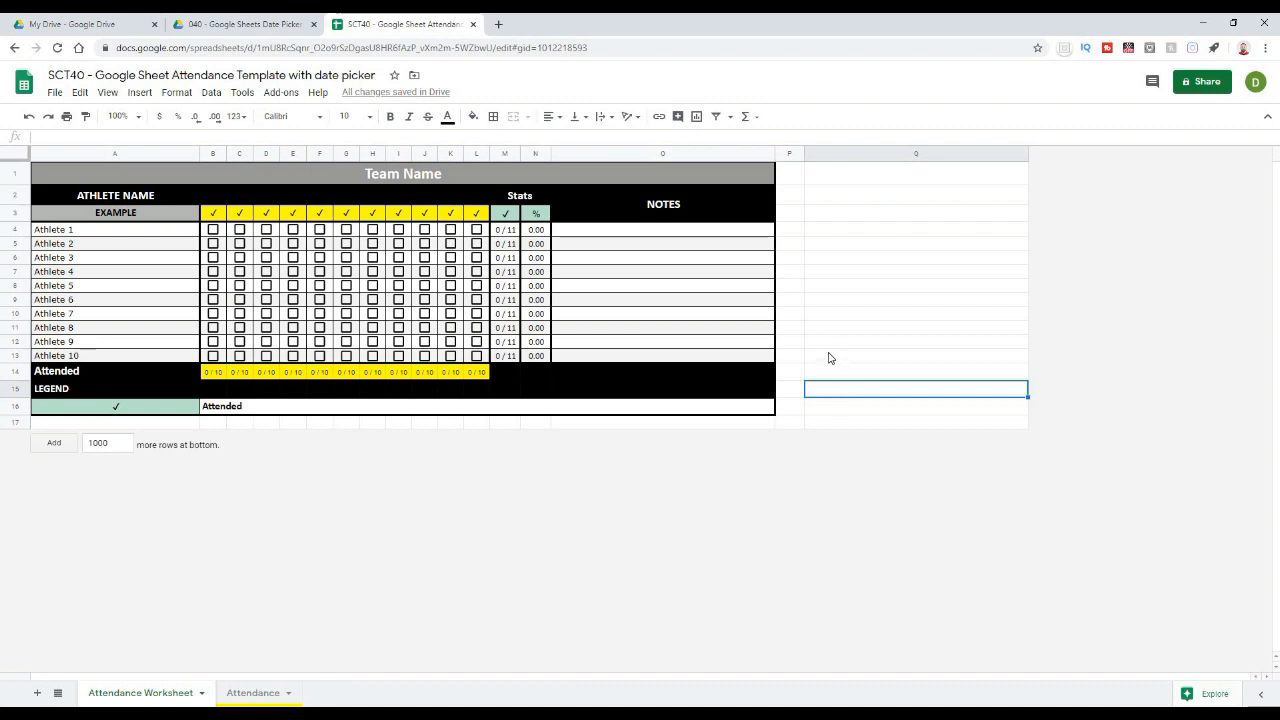
{"action": "mouse_move", "coordinate": [874, 318]}
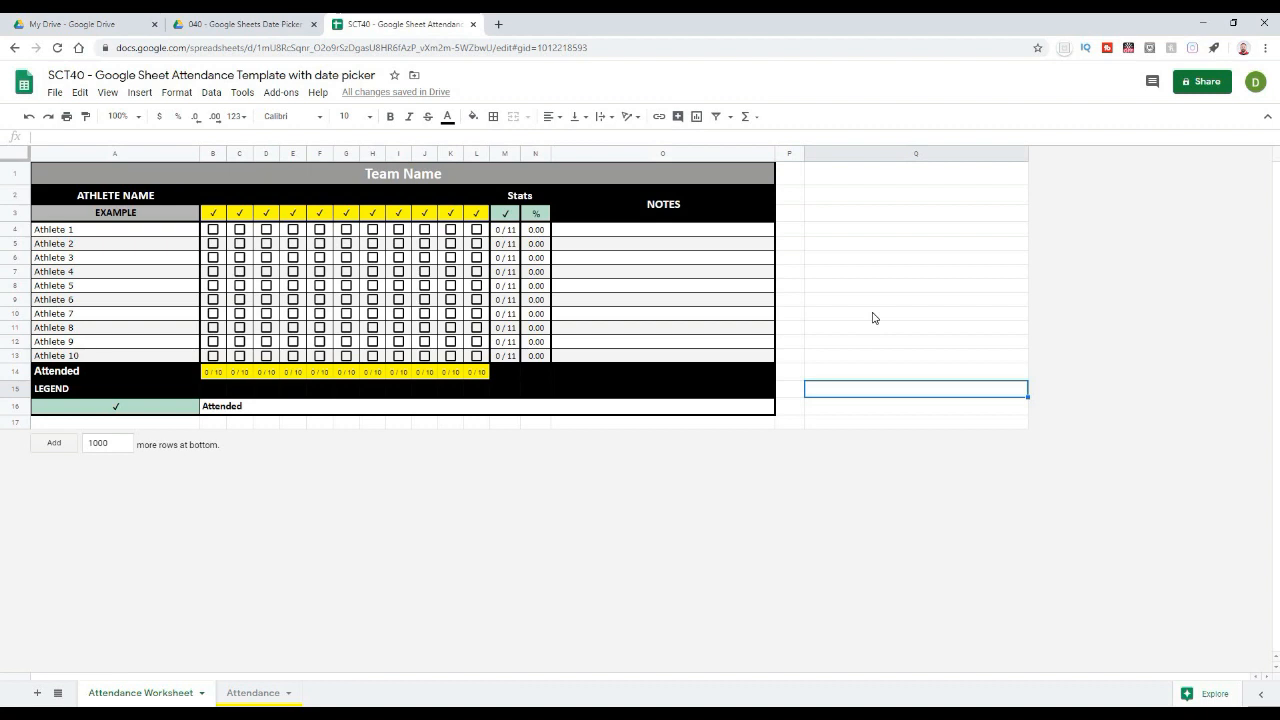
{"action": "mouse_move", "coordinate": [859, 317]}
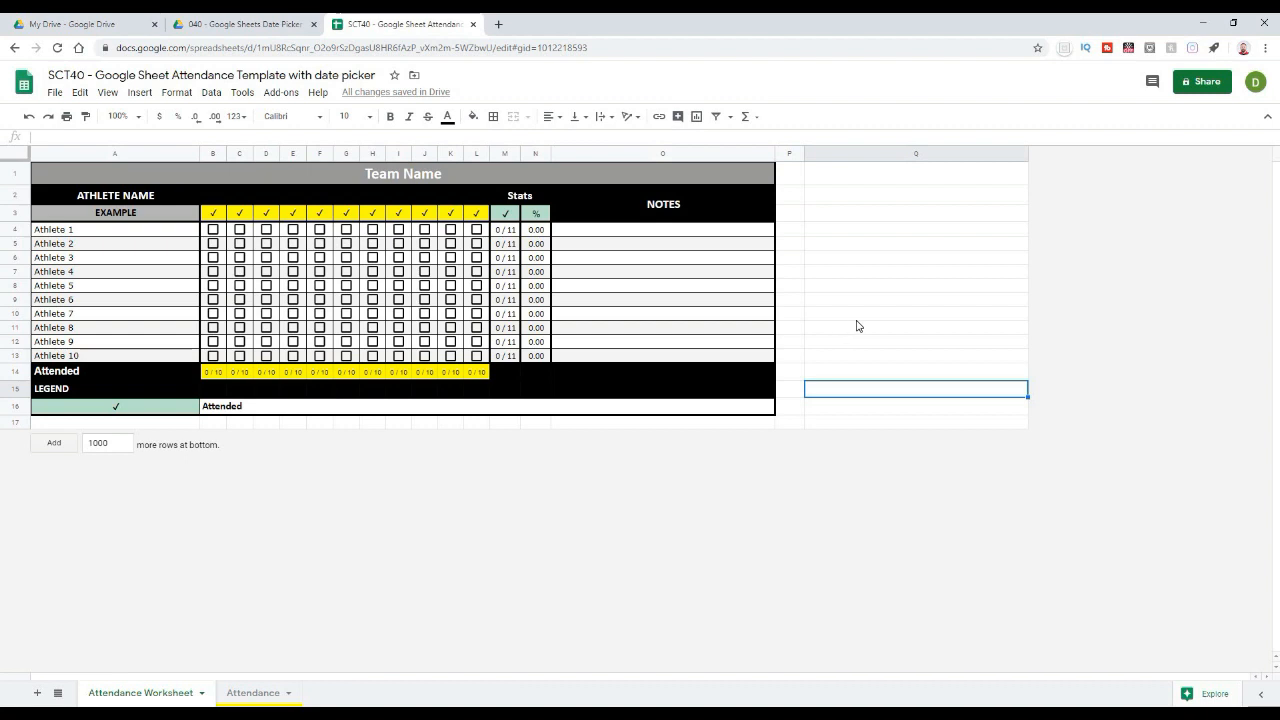
{"action": "mouse_move", "coordinate": [876, 320]}
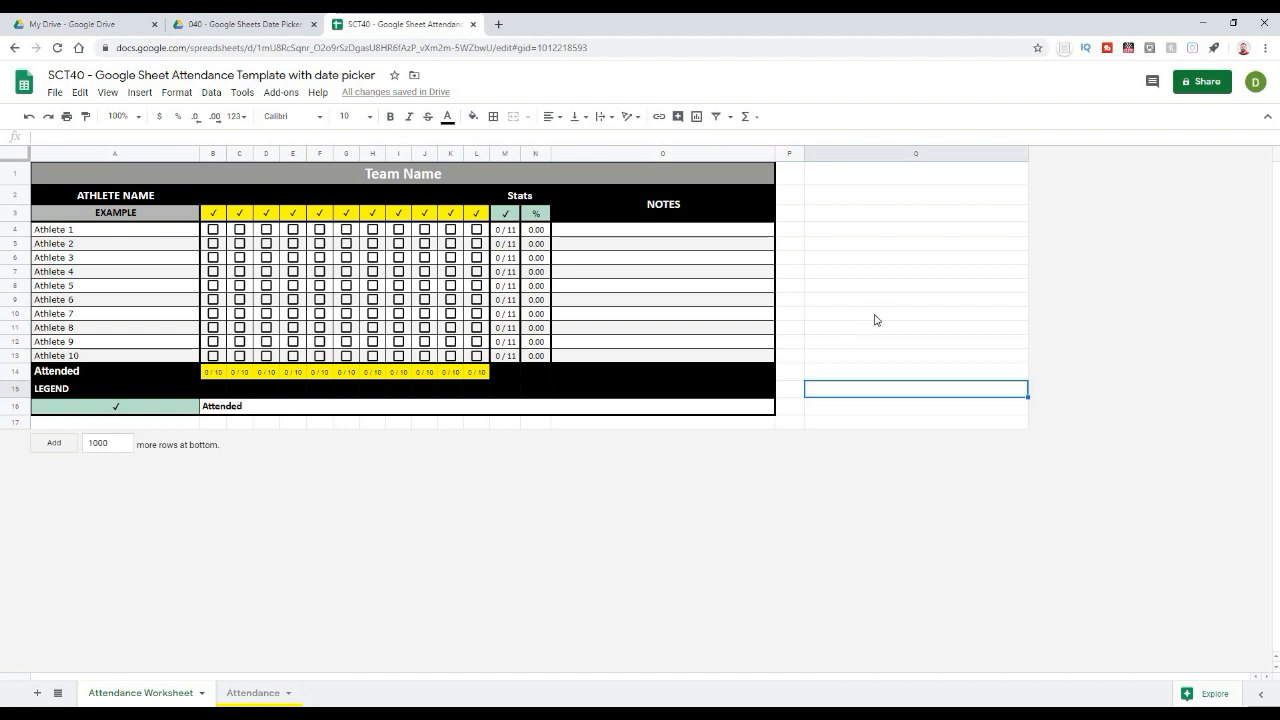
{"action": "mouse_move", "coordinate": [202, 201]}
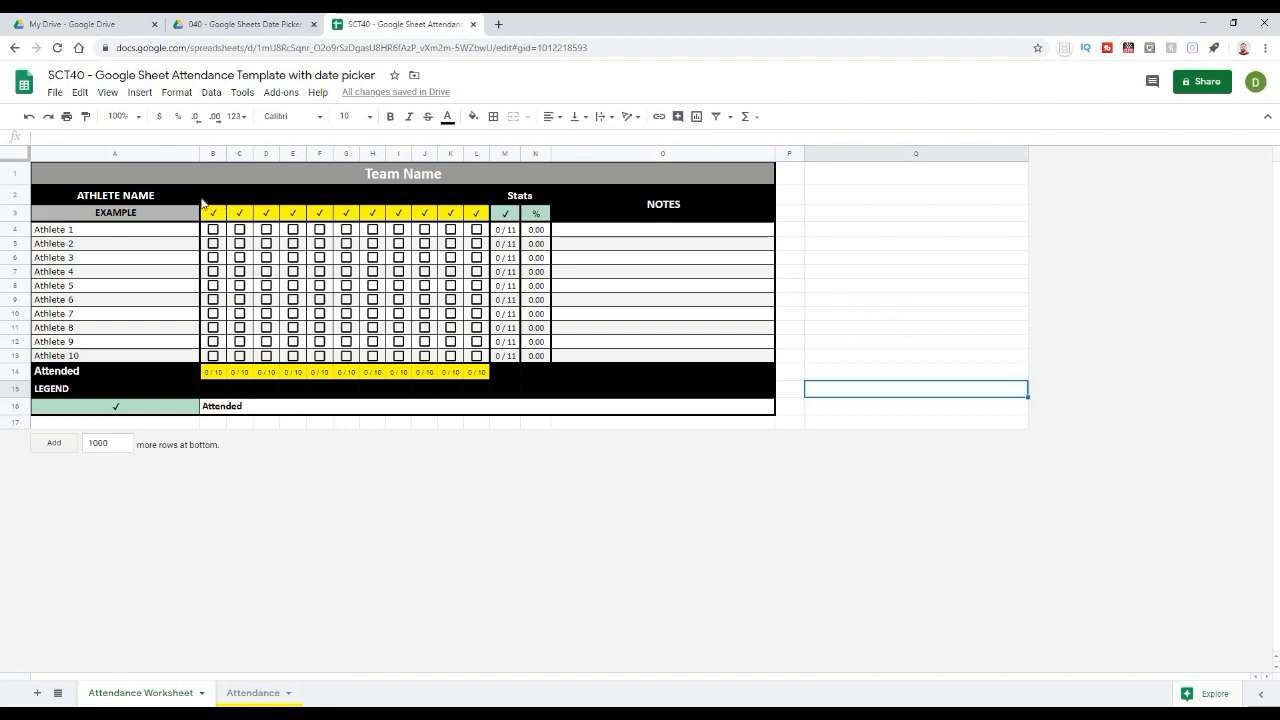
Give the date header cells B2:L2 a light gray fill color.
{"action": "left_click", "coordinate": [212, 195]}
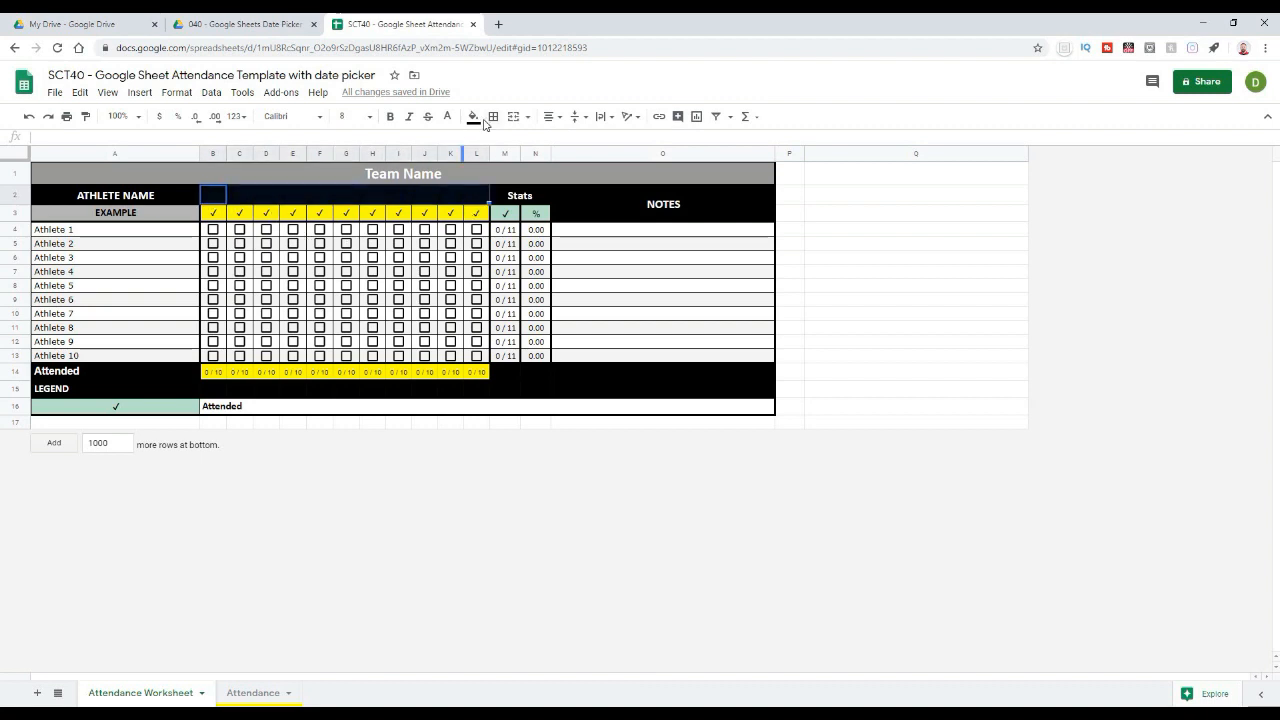
{"action": "left_click", "coordinate": [473, 117]}
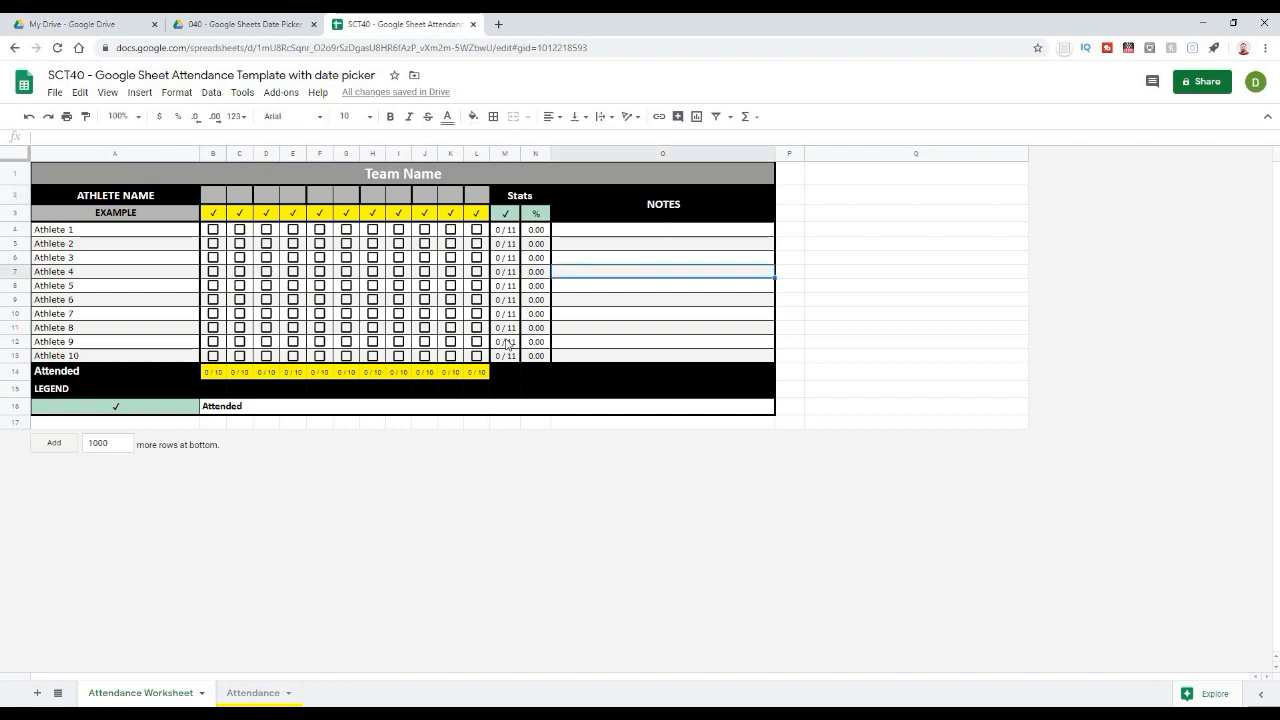
{"action": "mouse_move", "coordinate": [422, 327]}
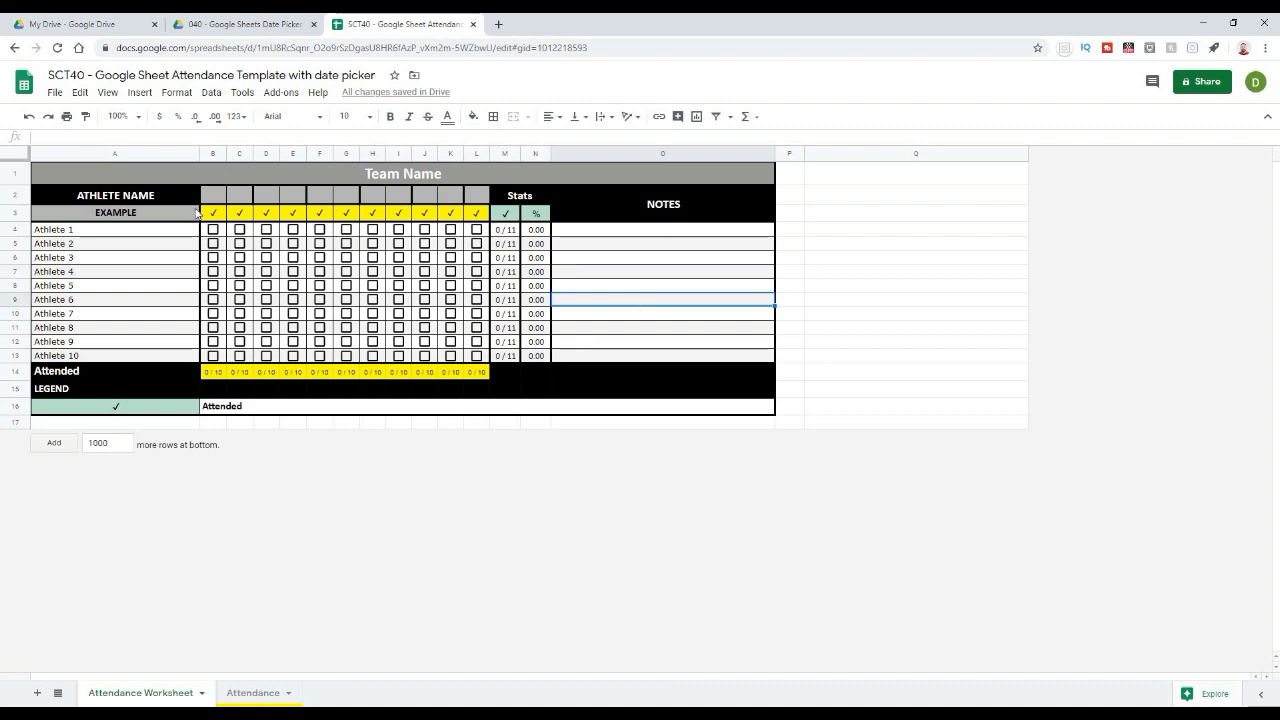
Enter 01/01 in B2, then pick 1 January 2020 from its pop-up calendar.
{"action": "left_click", "coordinate": [212, 195]}
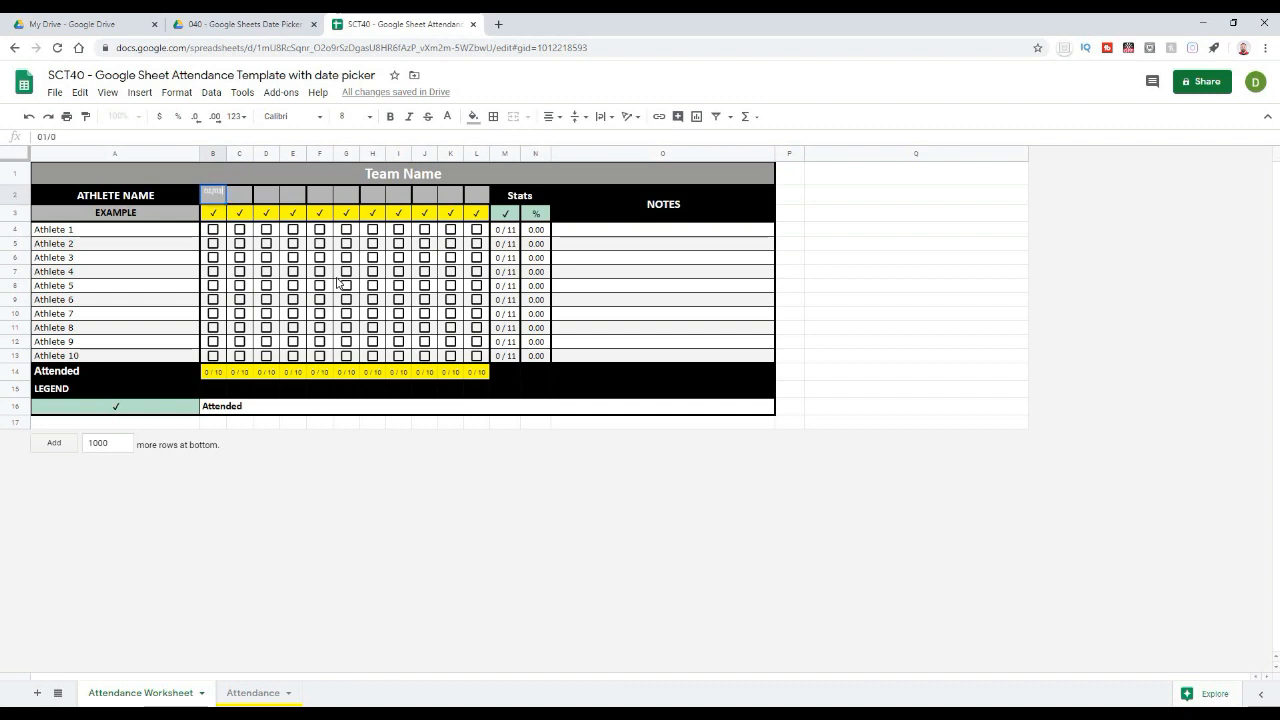
{"action": "type", "text": "01/01"}
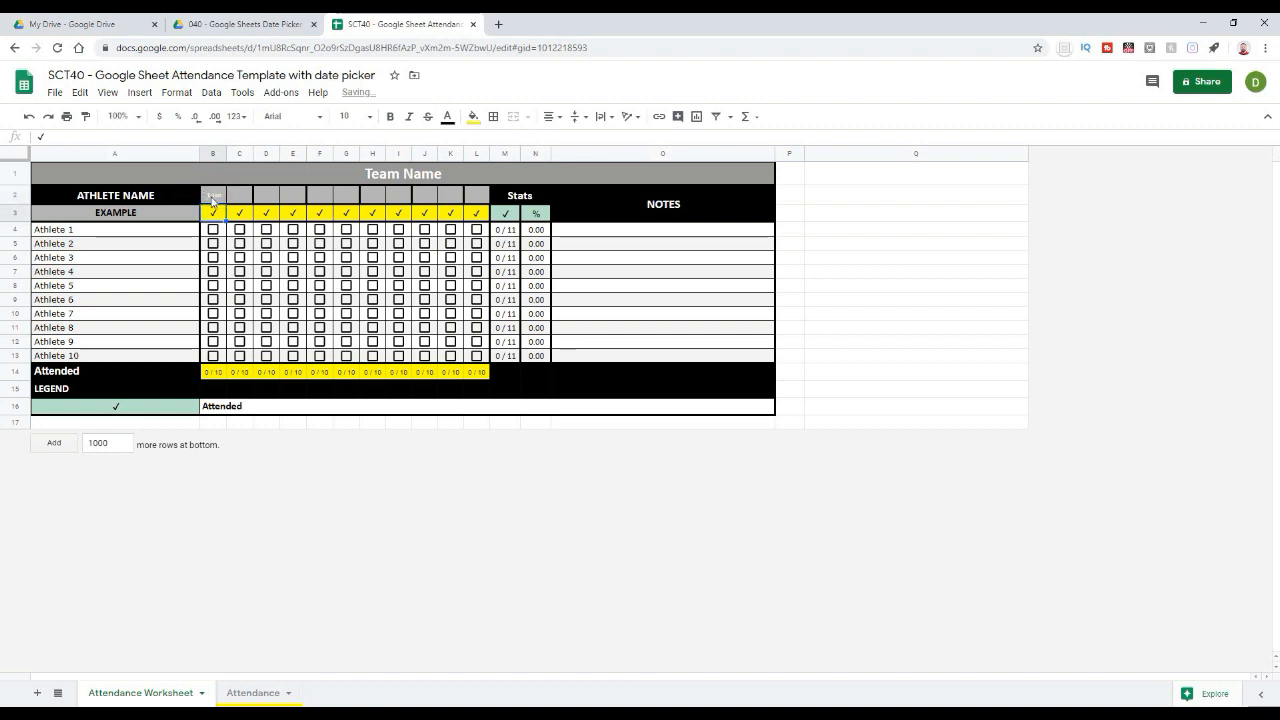
{"action": "left_click", "coordinate": [212, 195]}
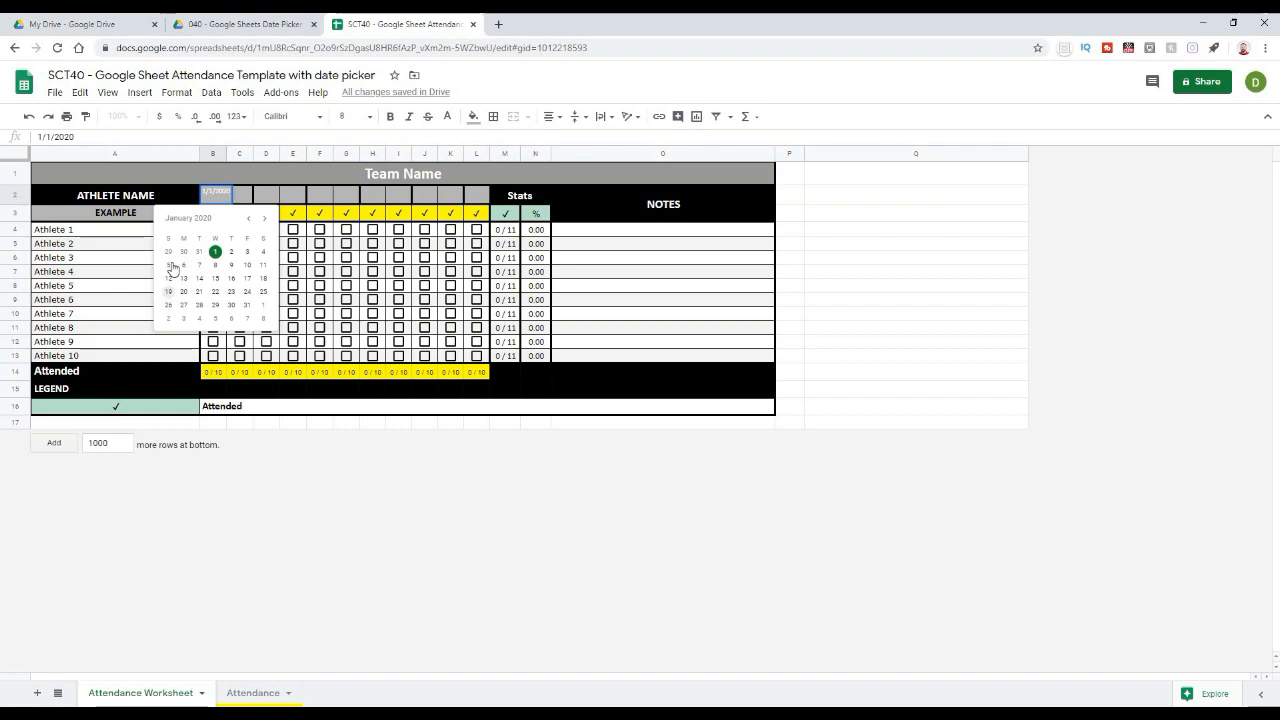
{"action": "left_click", "coordinate": [230, 251]}
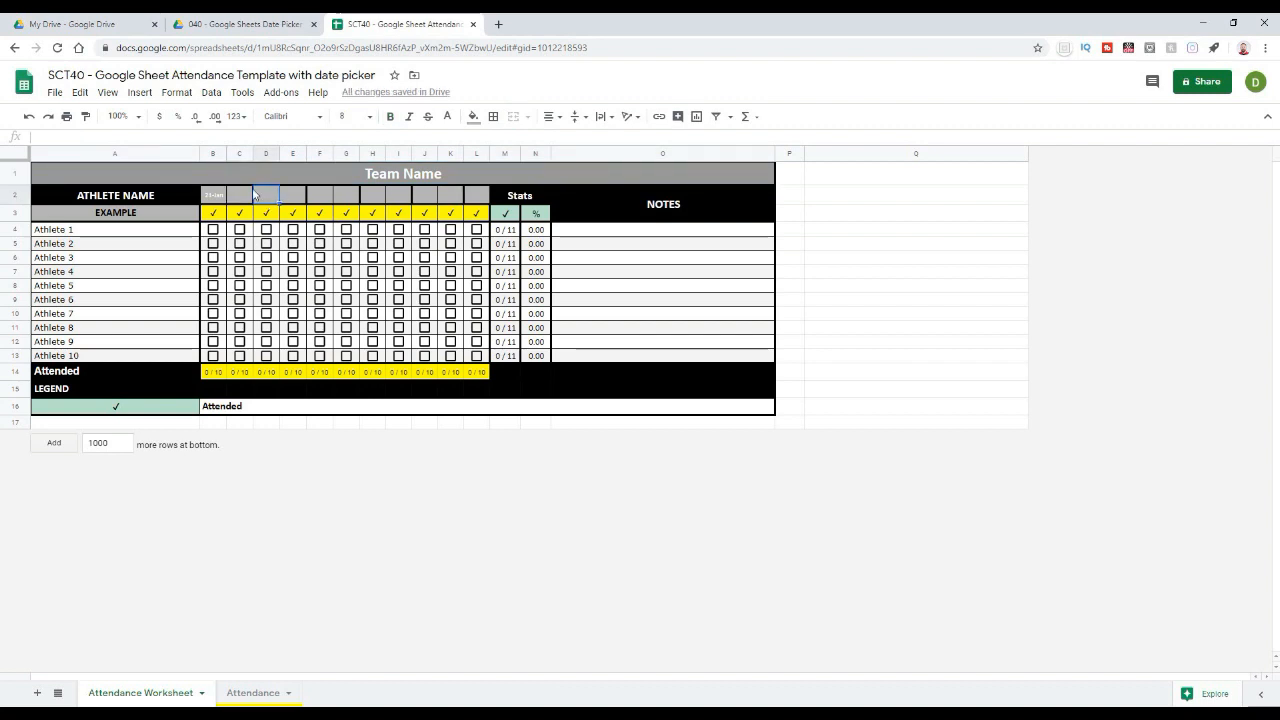
{"action": "left_click", "coordinate": [212, 194]}
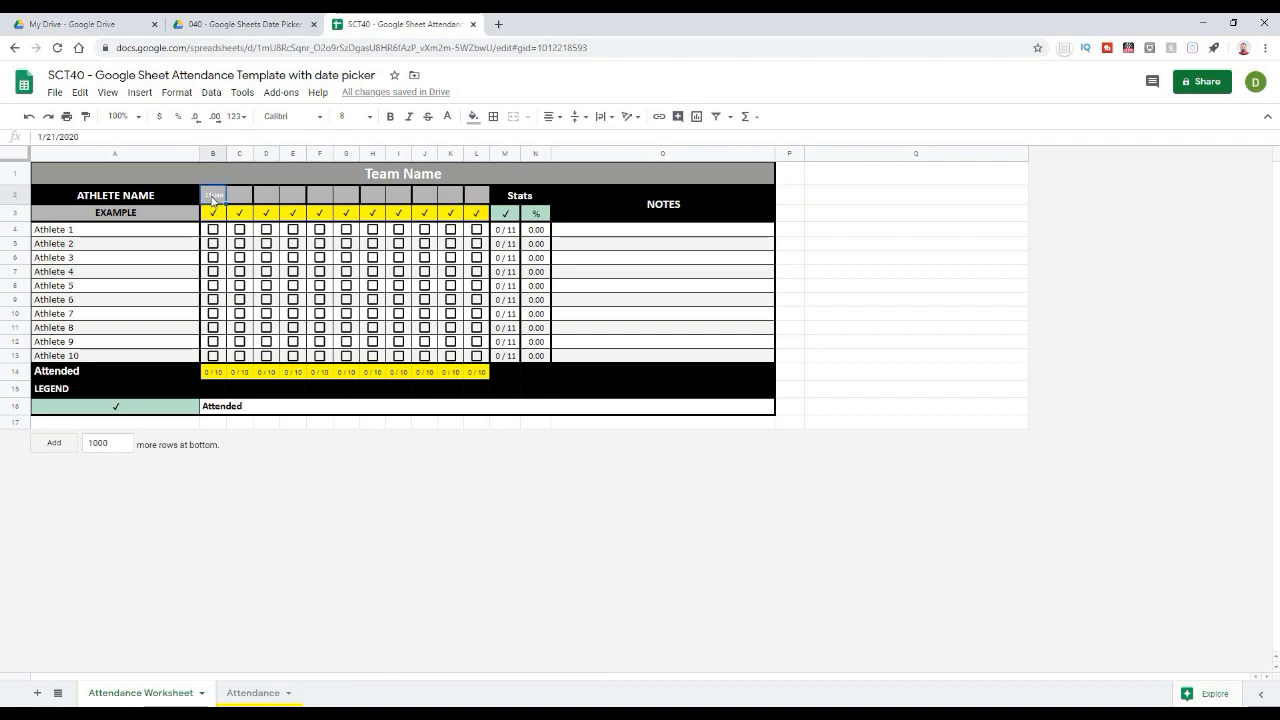
{"action": "left_click", "coordinate": [177, 92]}
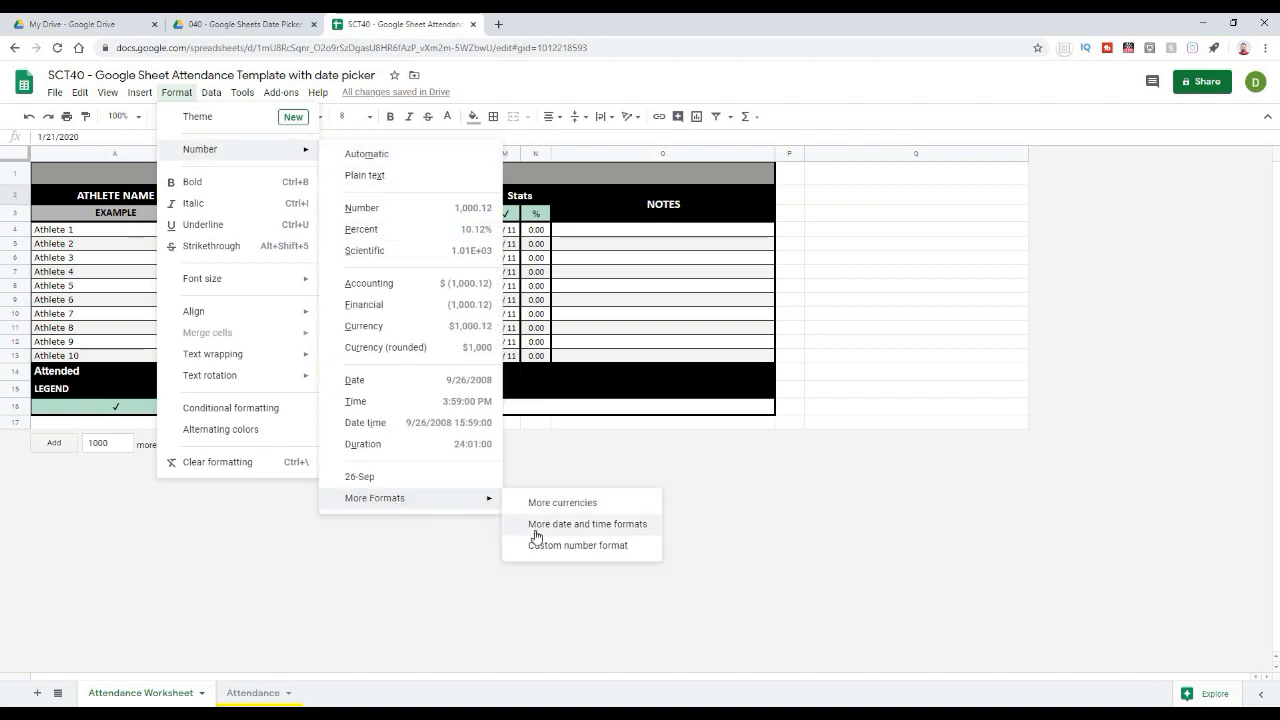
{"action": "left_click", "coordinate": [589, 524]}
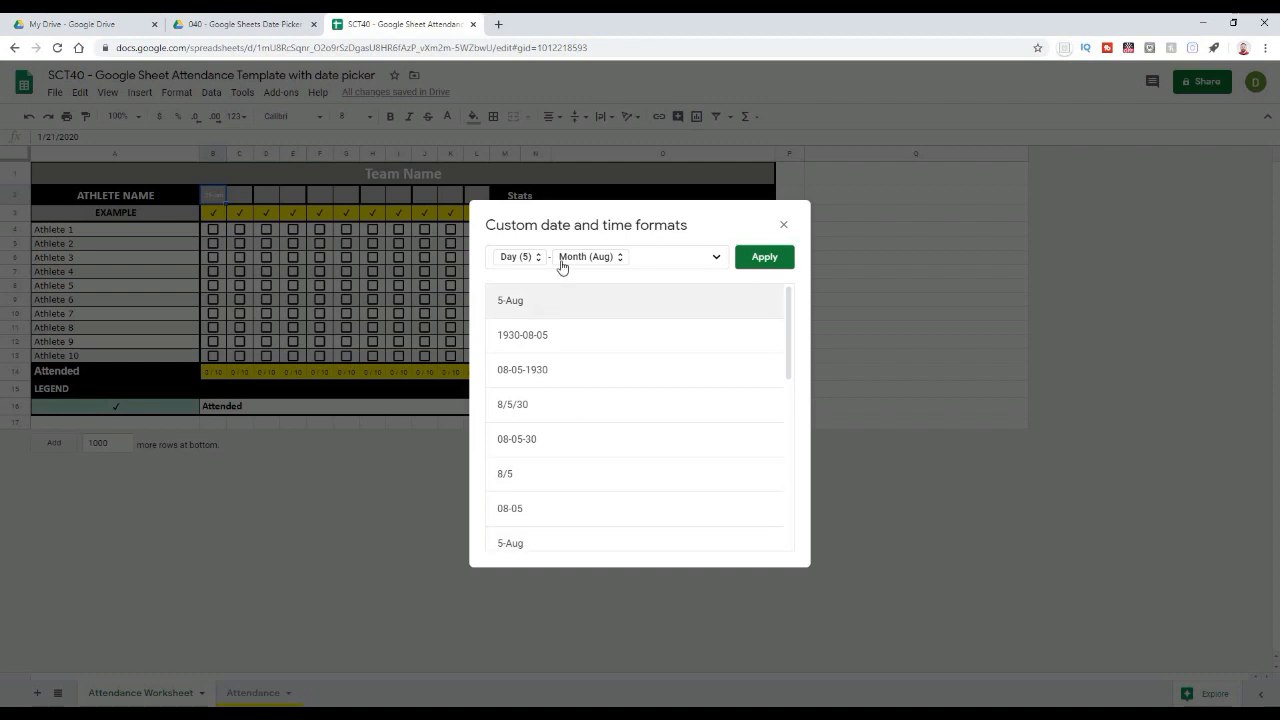
{"action": "mouse_move", "coordinate": [757, 331]}
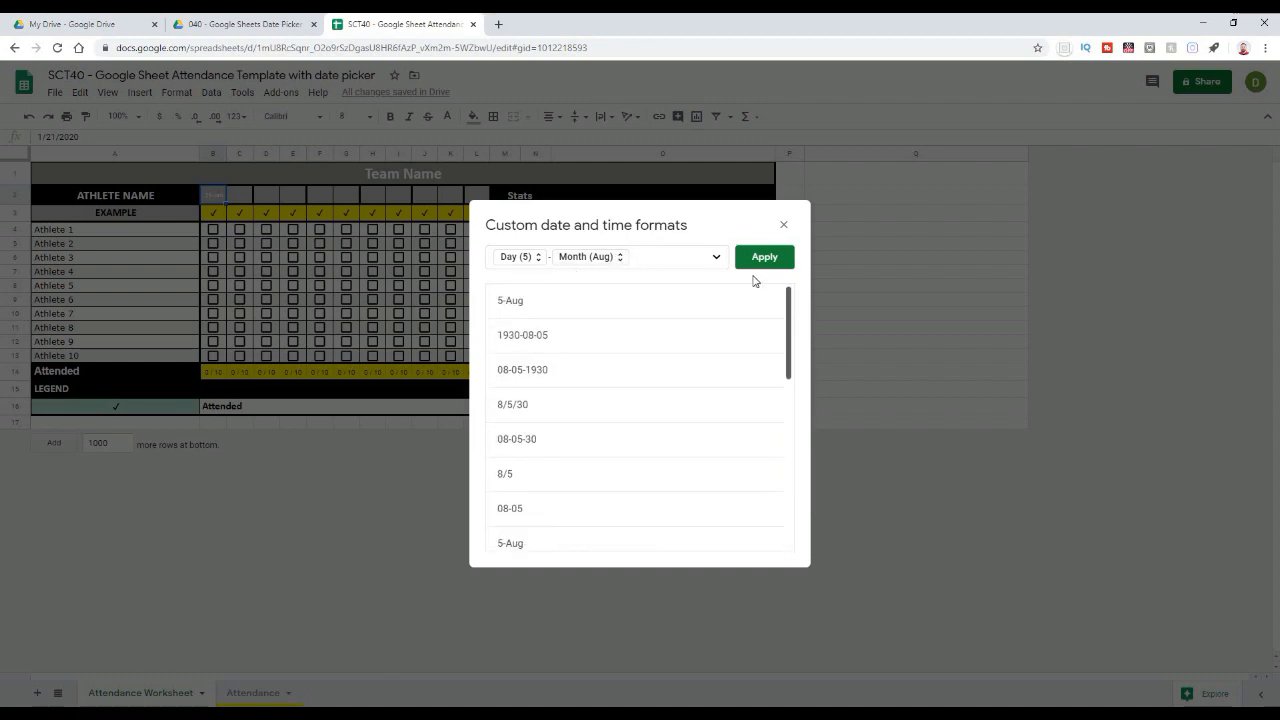
{"action": "scroll", "scroll_direction": "down", "scroll_amount": 3}
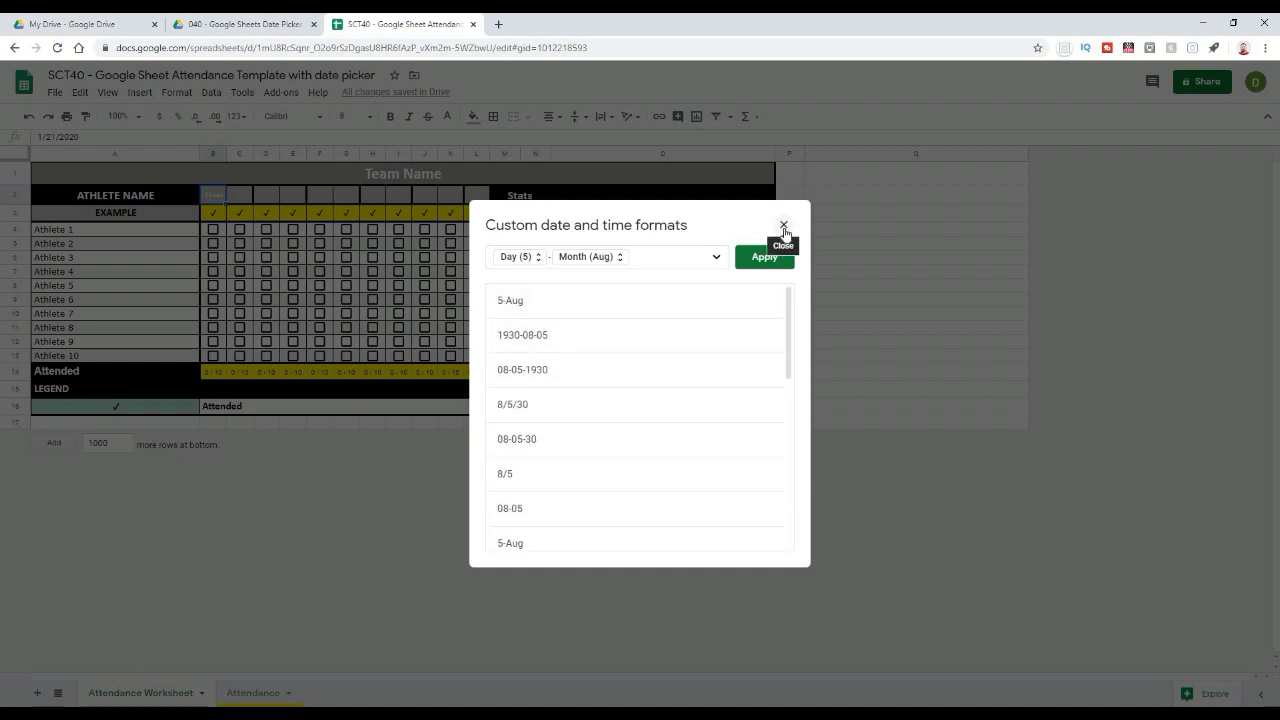
{"action": "left_click", "coordinate": [783, 224]}
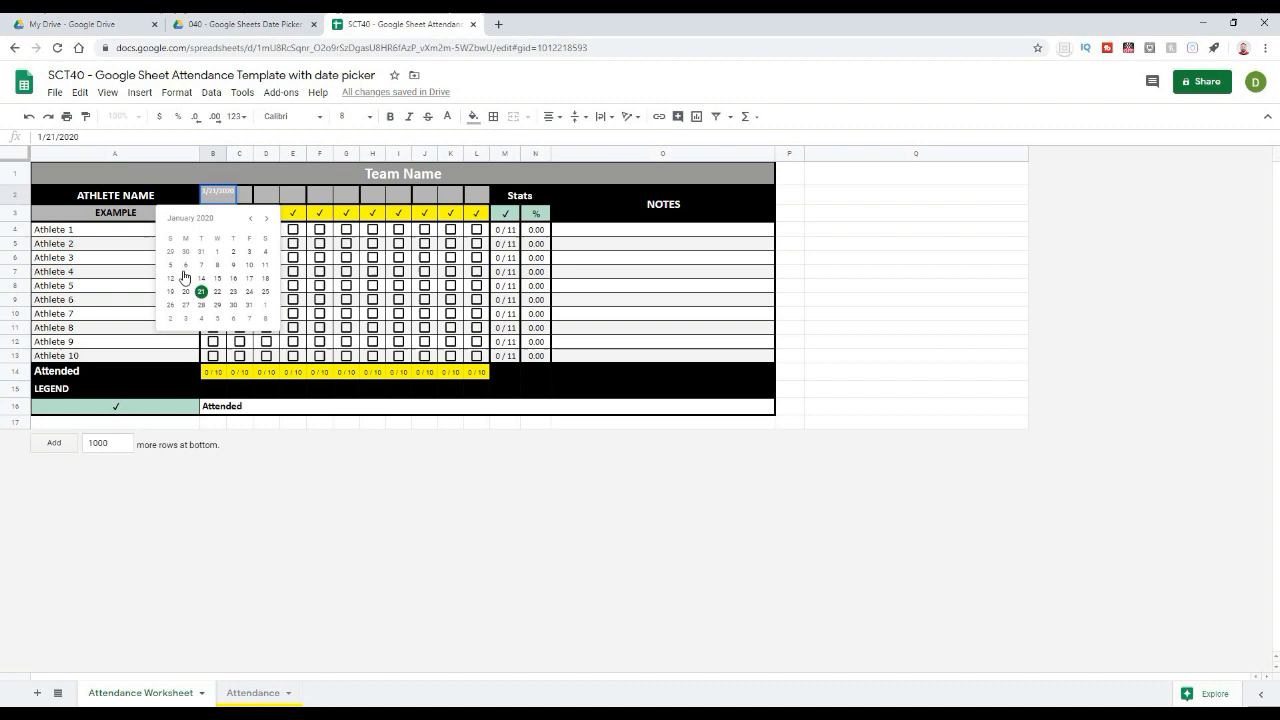
Pick 21-Jan for cell B2 from the pop-up calendar and bring up the Data menu.
{"action": "left_click", "coordinate": [239, 195]}
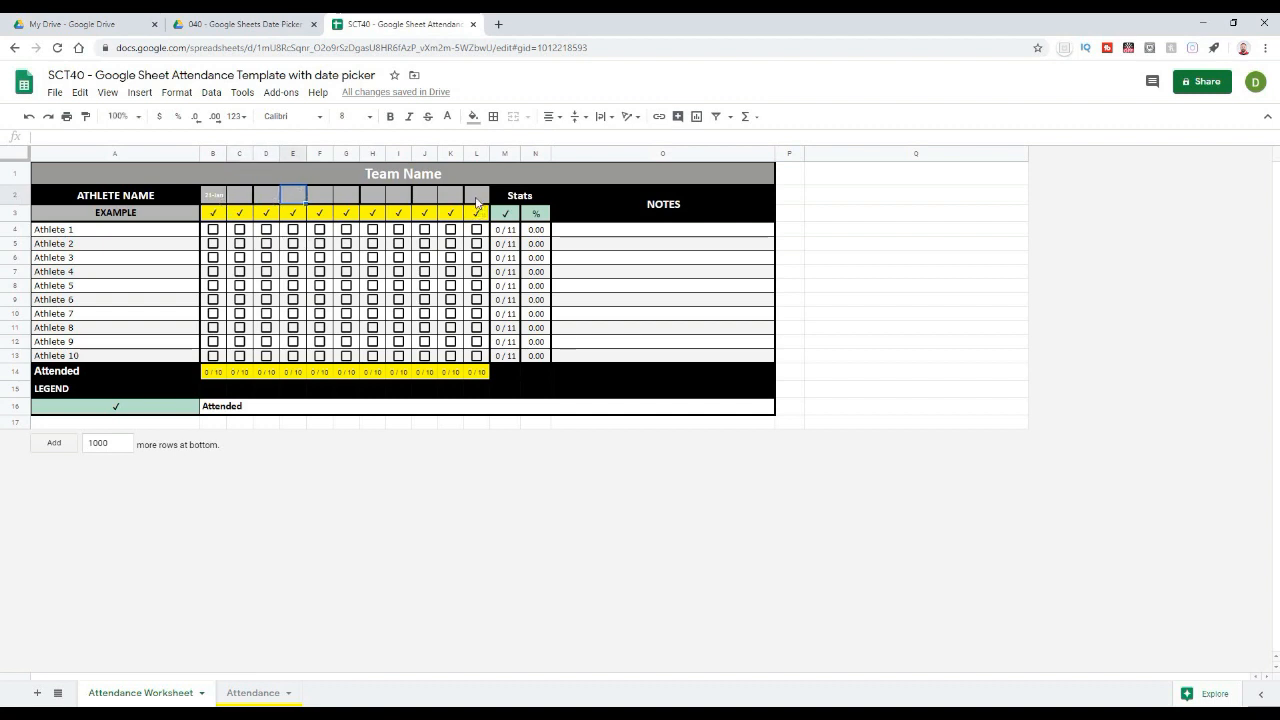
{"action": "mouse_move", "coordinate": [476, 201]}
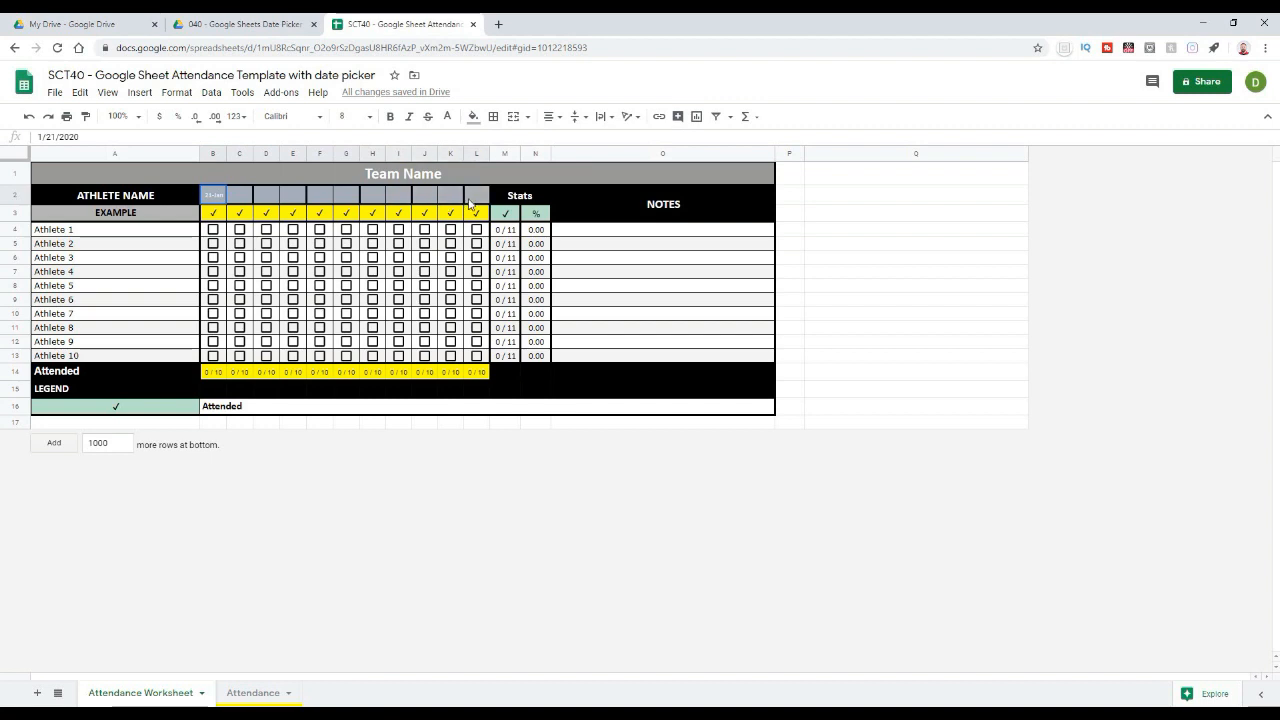
{"action": "left_click", "coordinate": [211, 92]}
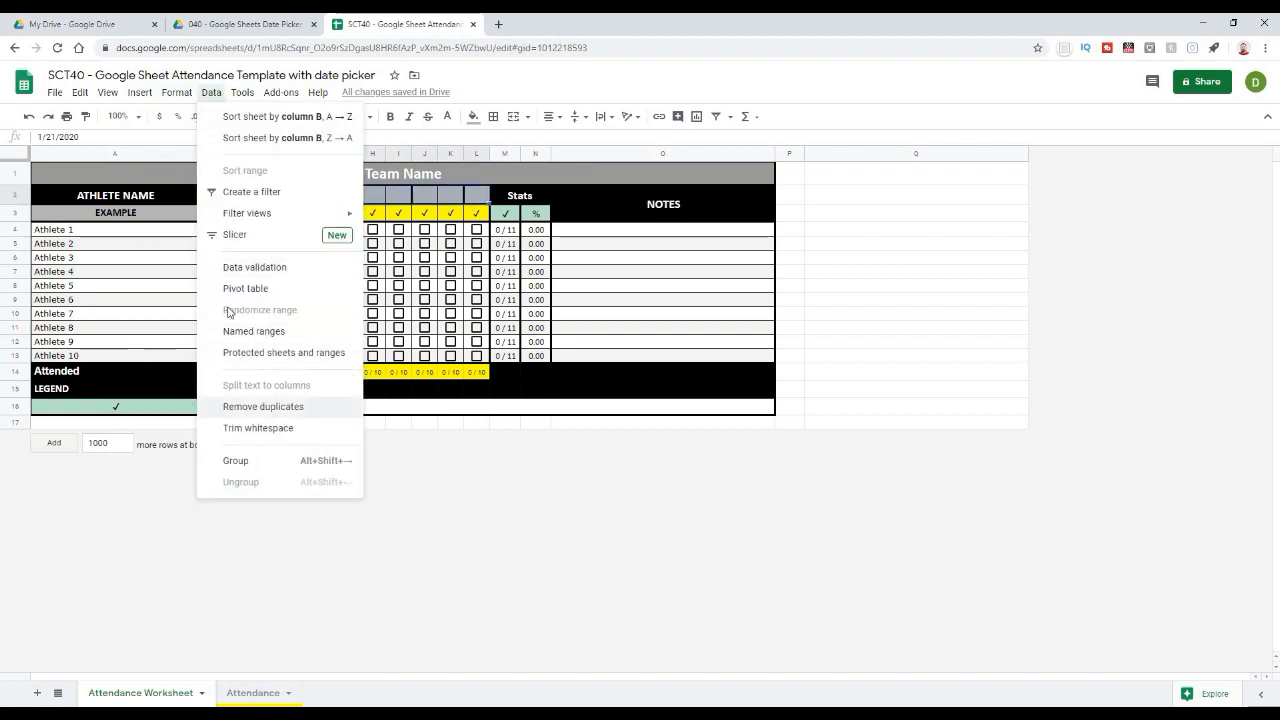
Add a Date data validation rule with 'is valid date' to the row 2 date cells.
{"action": "left_click", "coordinate": [254, 267]}
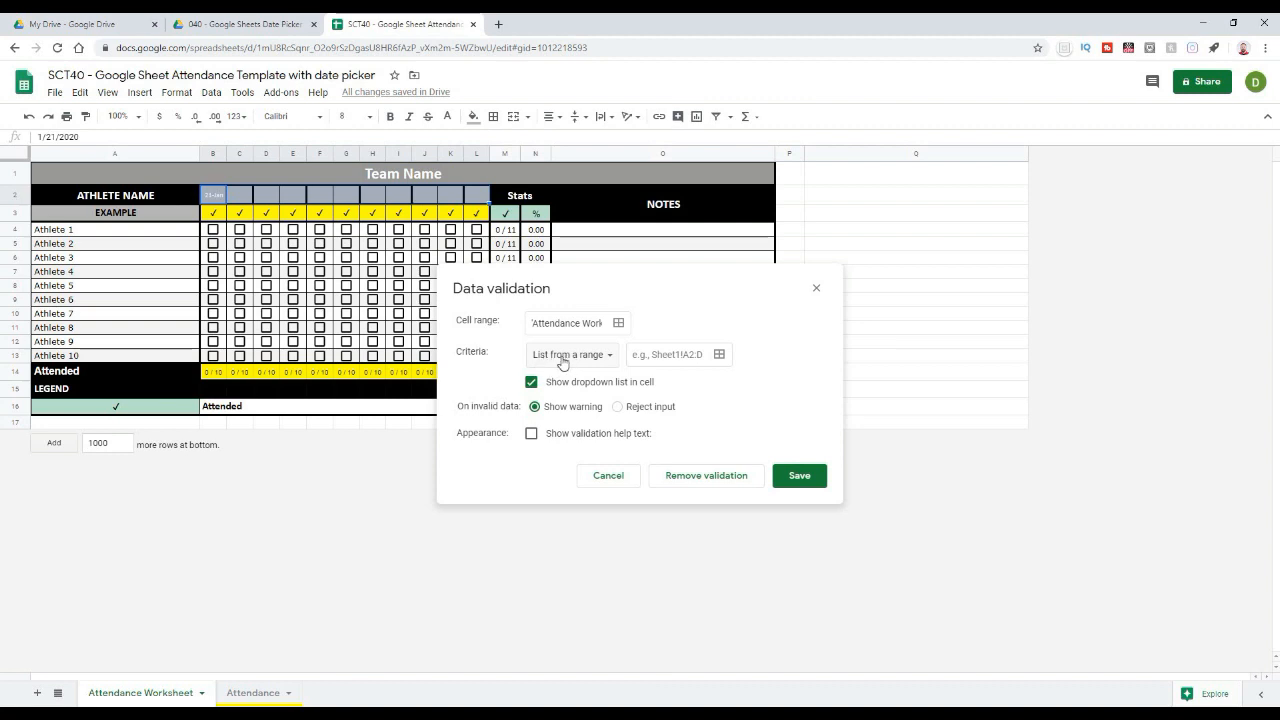
{"action": "left_click", "coordinate": [570, 354]}
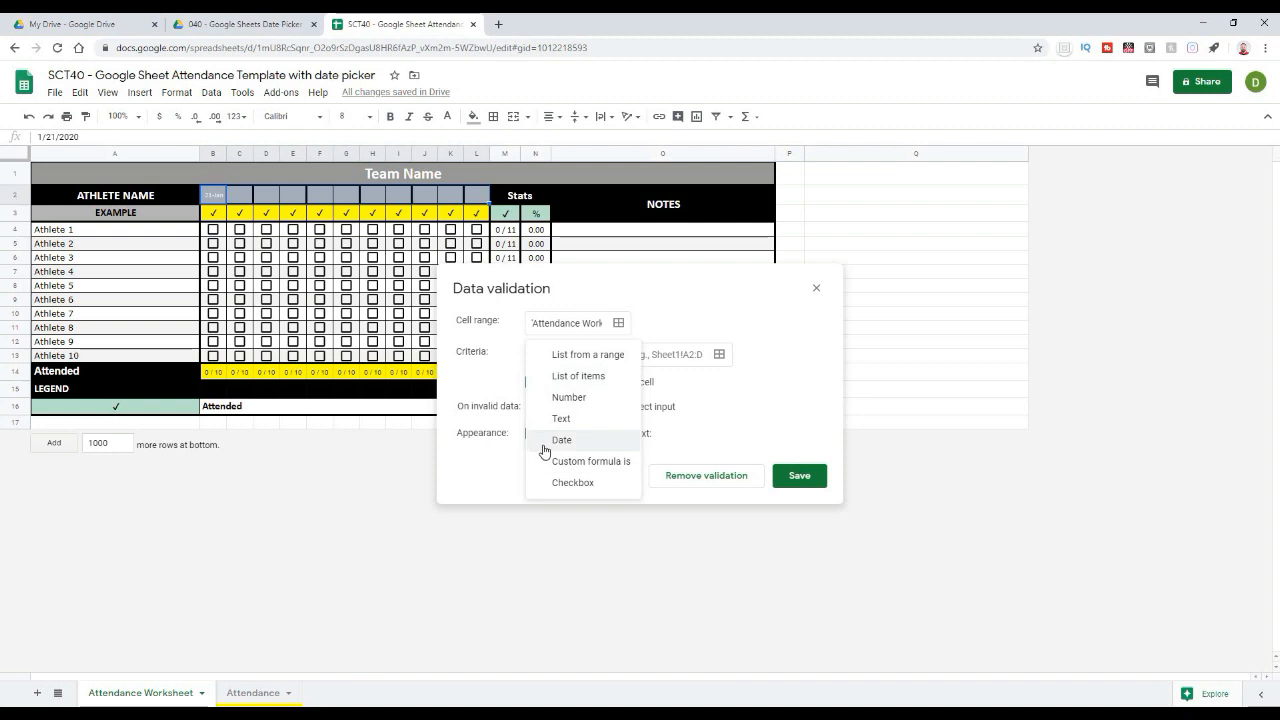
{"action": "left_click", "coordinate": [560, 439]}
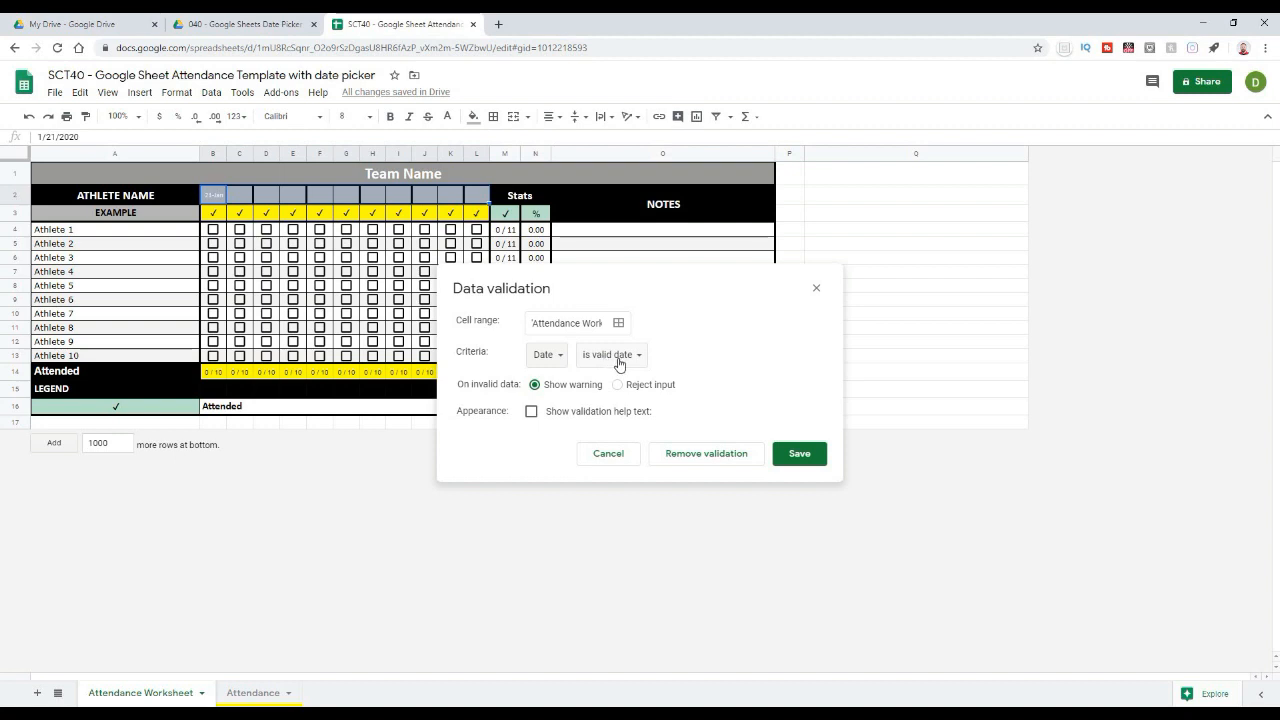
{"action": "left_click", "coordinate": [611, 355]}
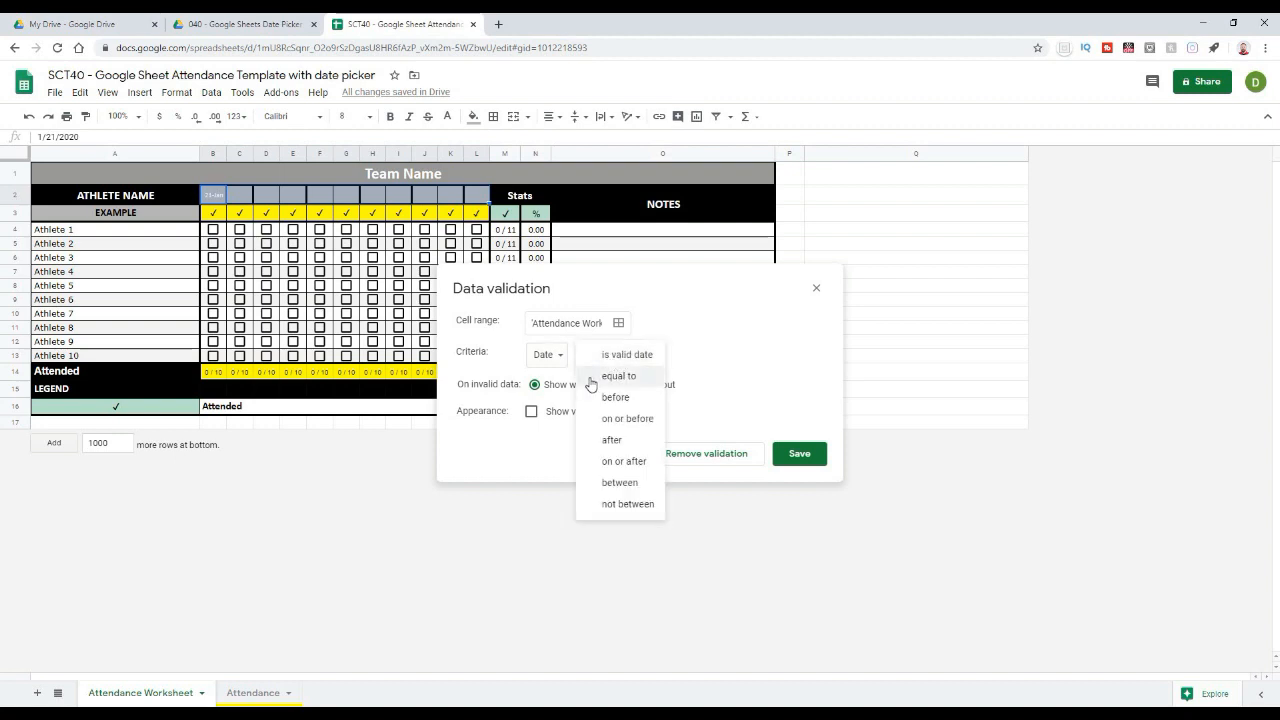
{"action": "mouse_move", "coordinate": [591, 400]}
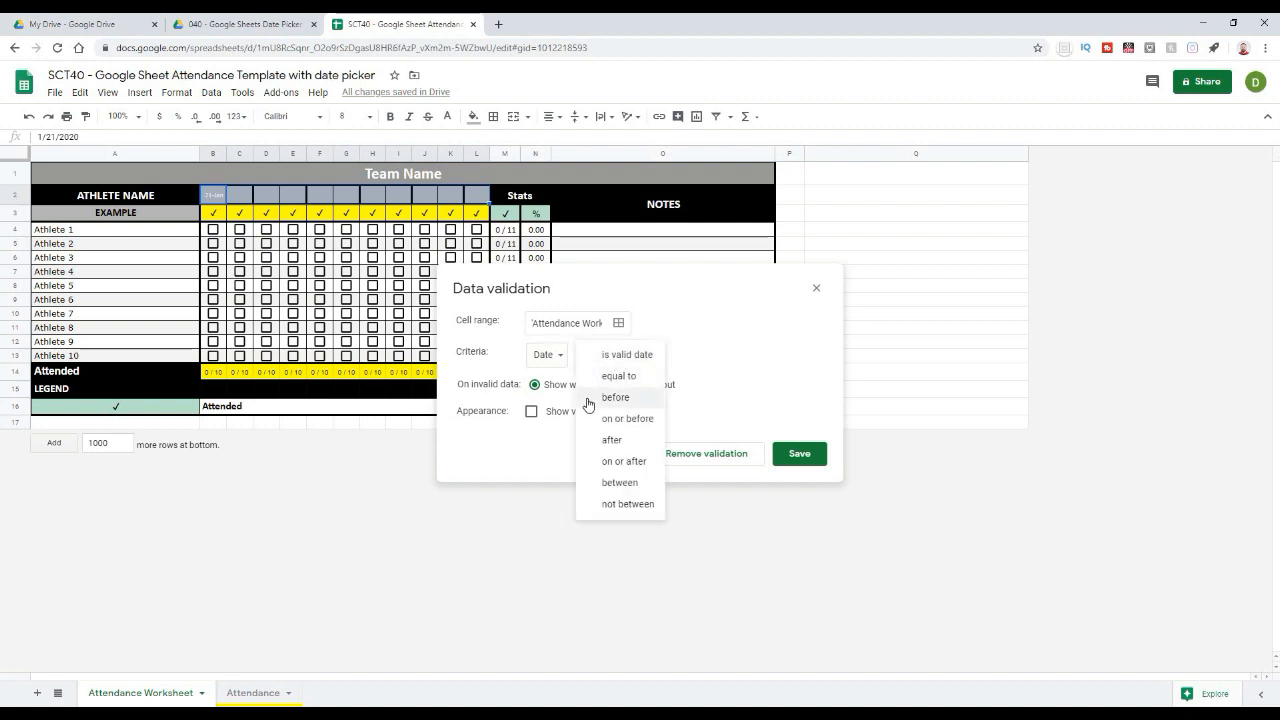
{"action": "mouse_move", "coordinate": [612, 440]}
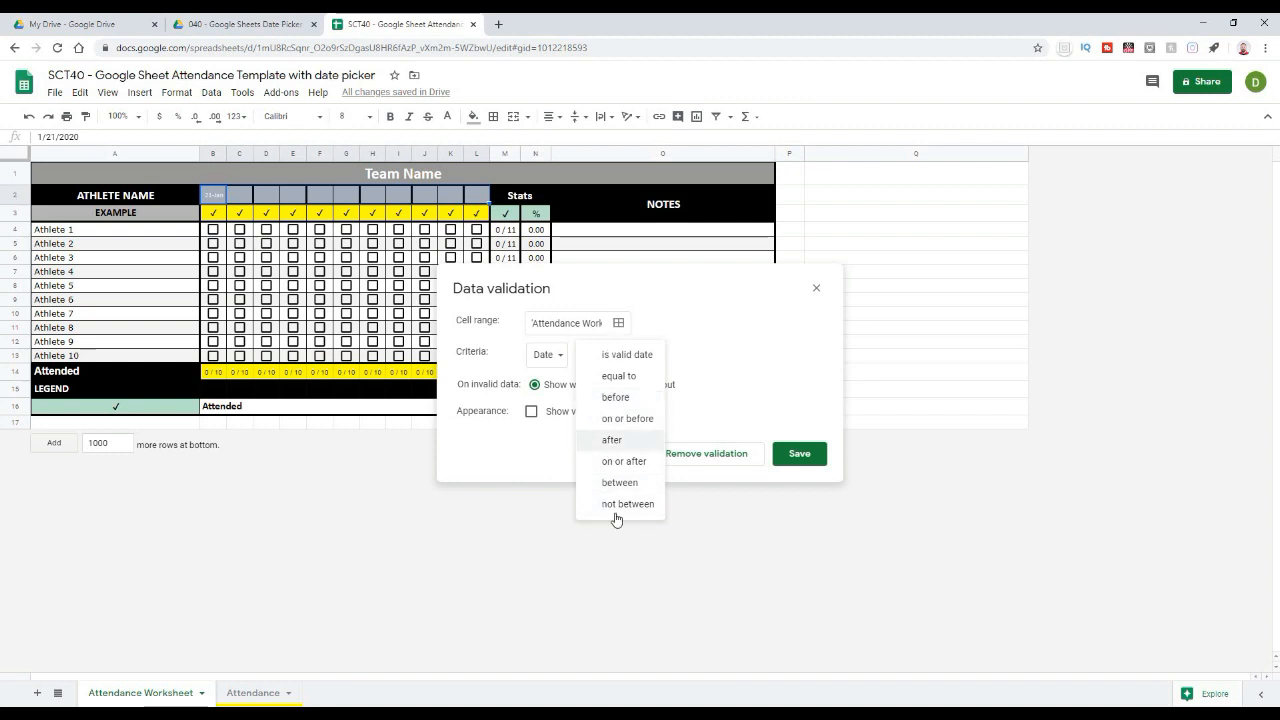
{"action": "mouse_move", "coordinate": [597, 469]}
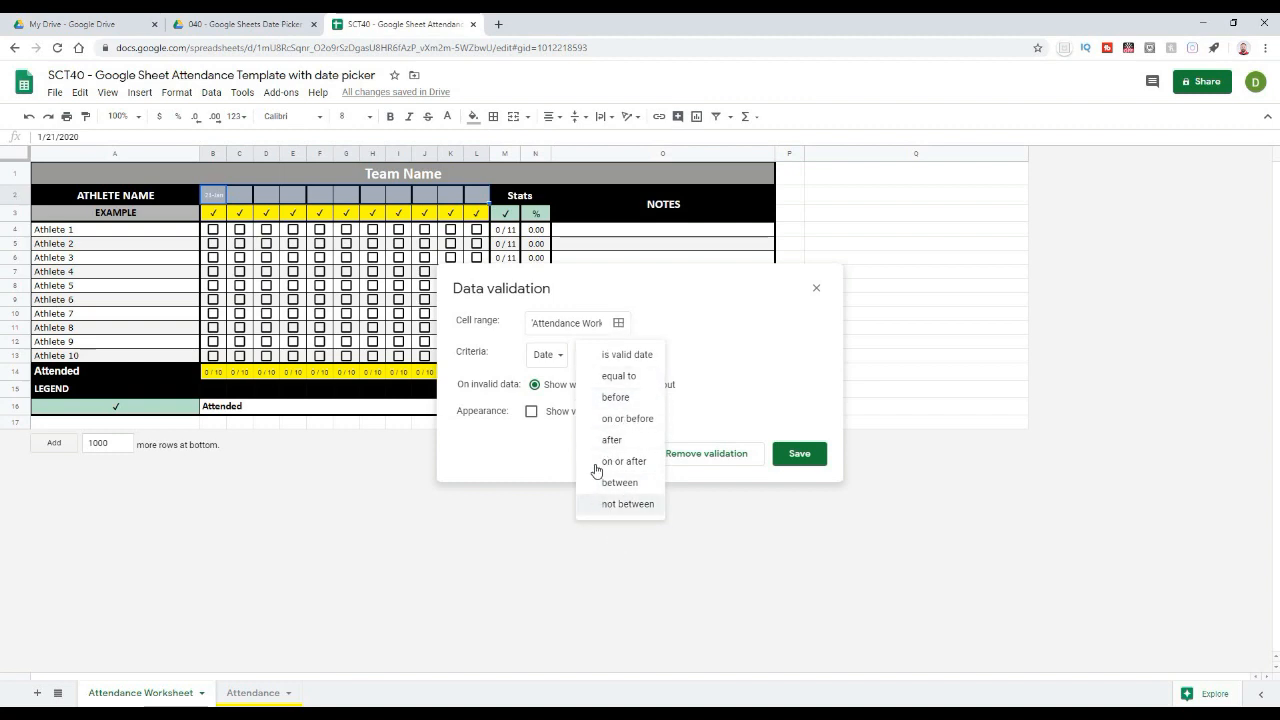
{"action": "left_click", "coordinate": [611, 440]}
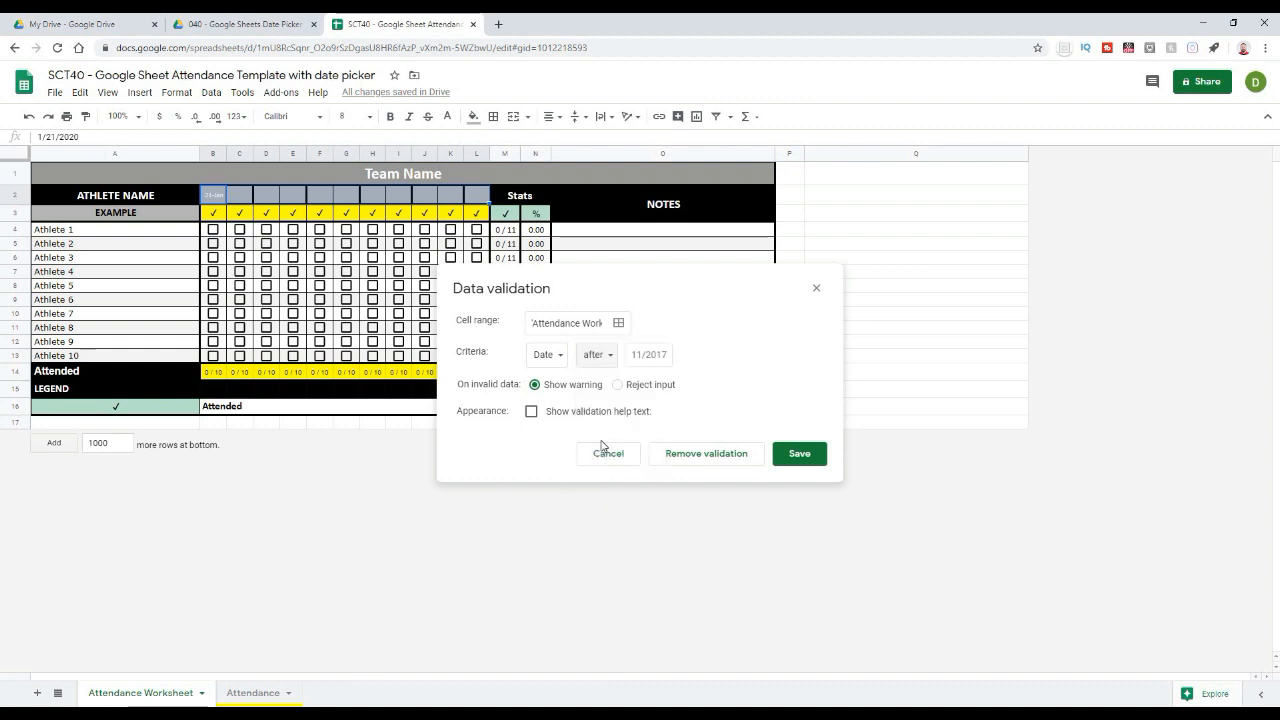
{"action": "left_click", "coordinate": [648, 354]}
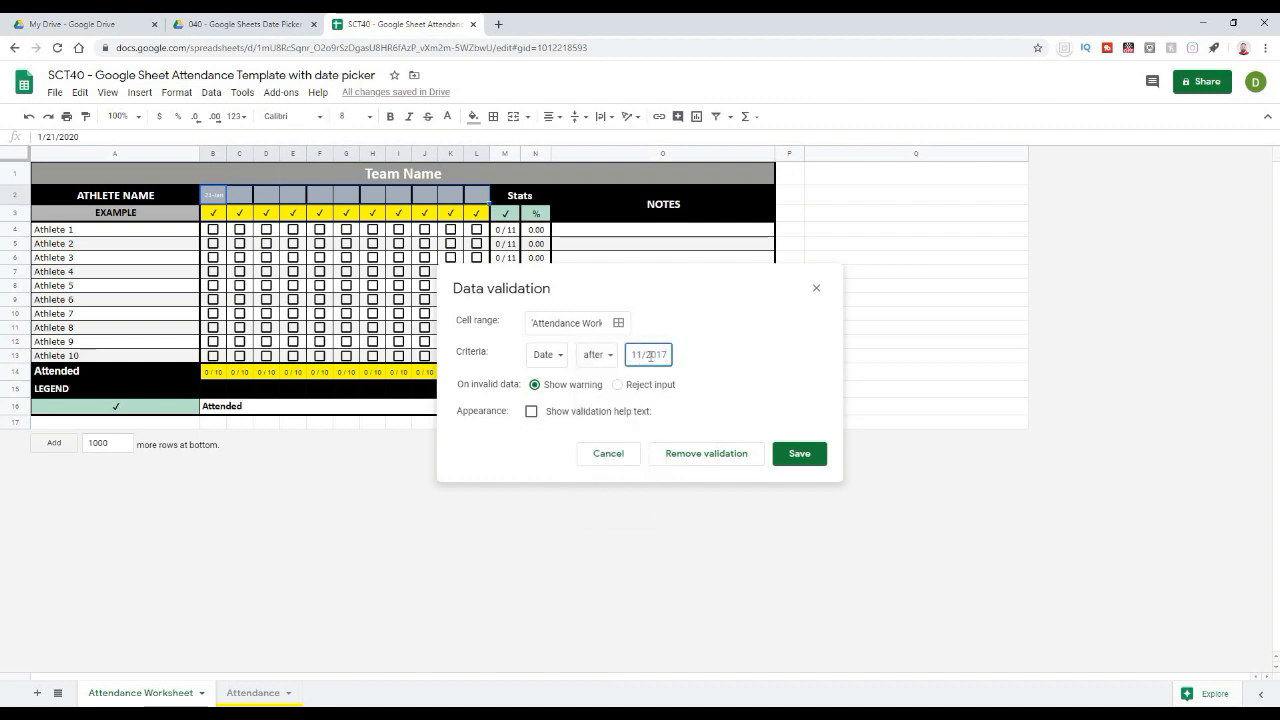
{"action": "left_click", "coordinate": [594, 354]}
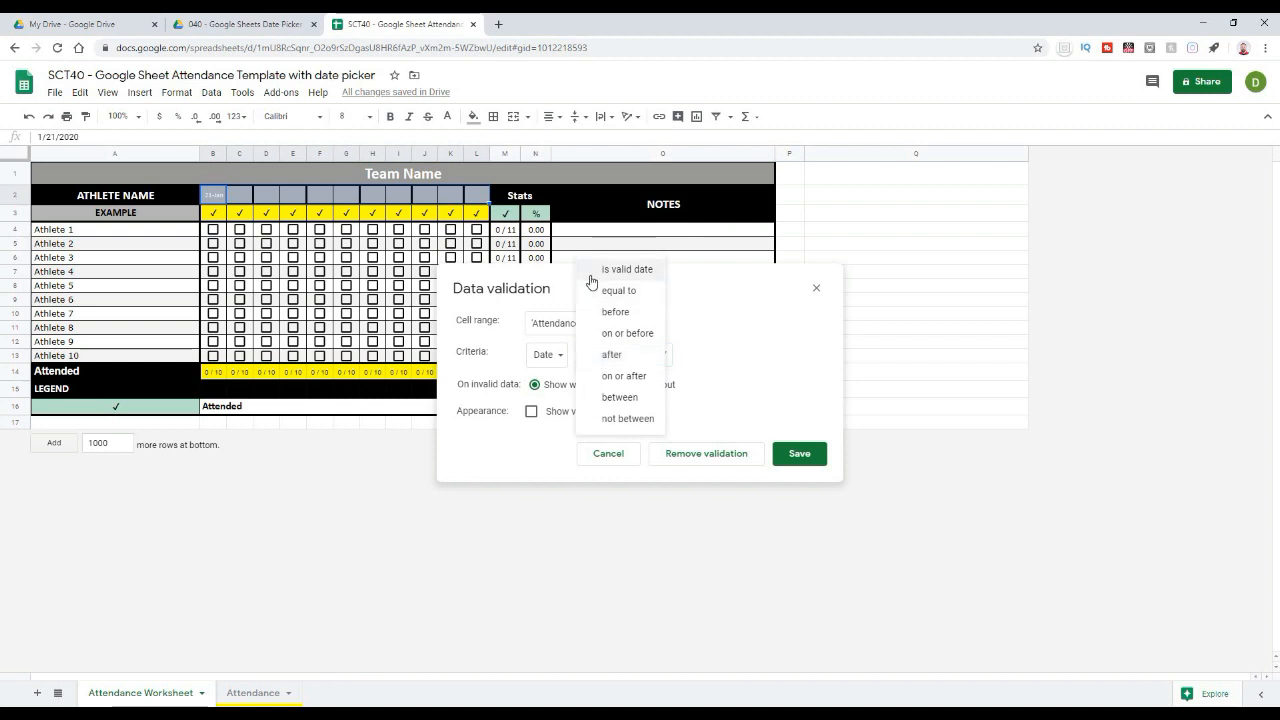
{"action": "left_click", "coordinate": [626, 268]}
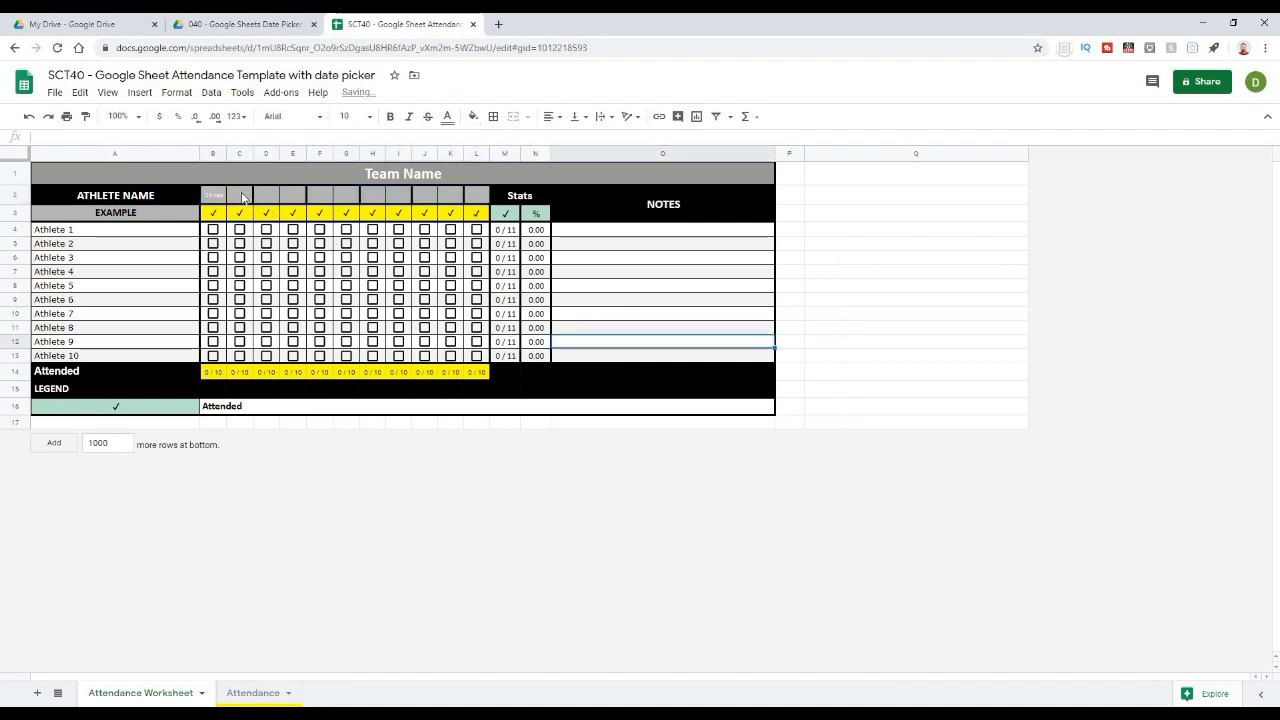
Fill the next date headers from the calendar pop-up, giving 21-Jan, 23-Jan, 25-Jan and a fourth date.
{"action": "left_click", "coordinate": [212, 195]}
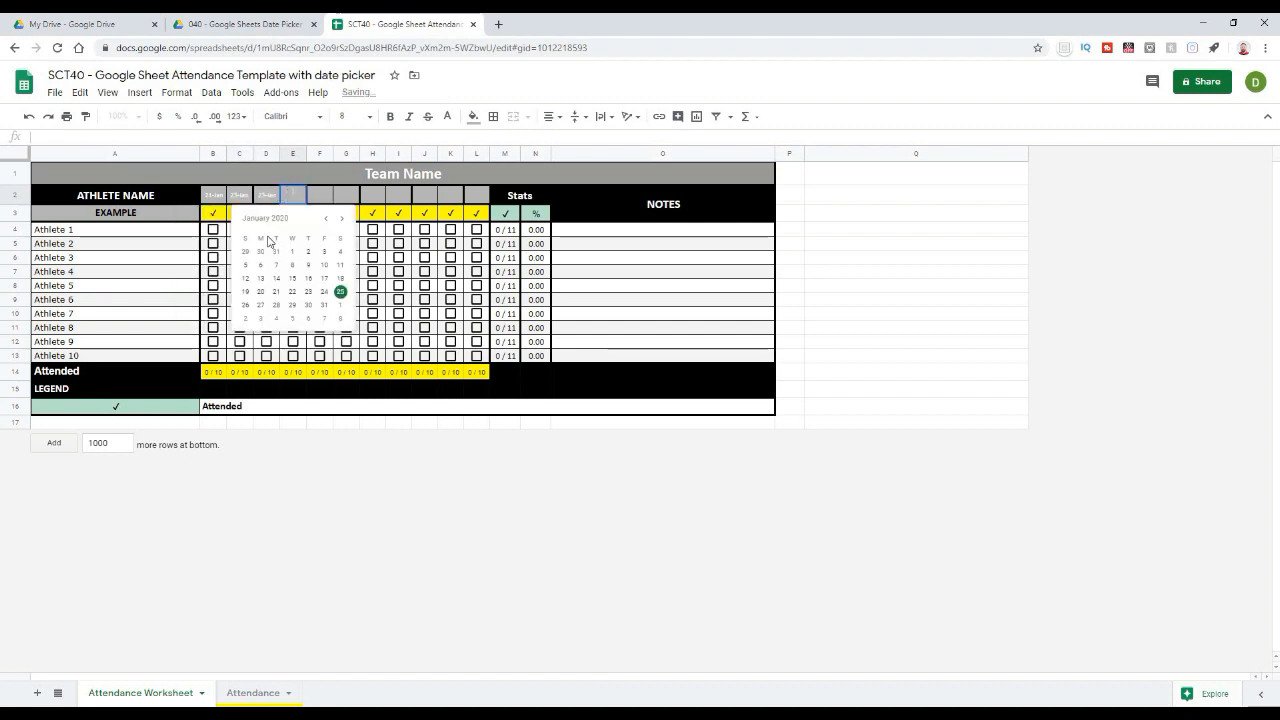
{"action": "left_click", "coordinate": [341, 218]}
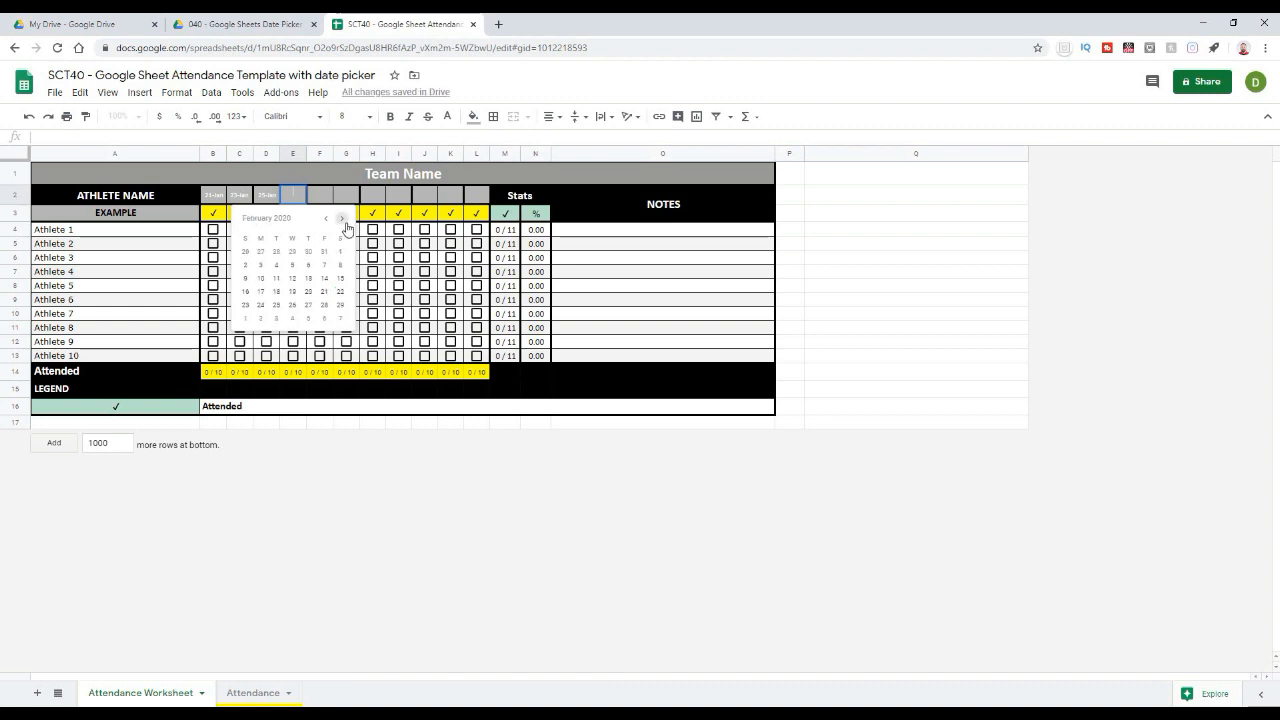
{"action": "left_click", "coordinate": [344, 219]}
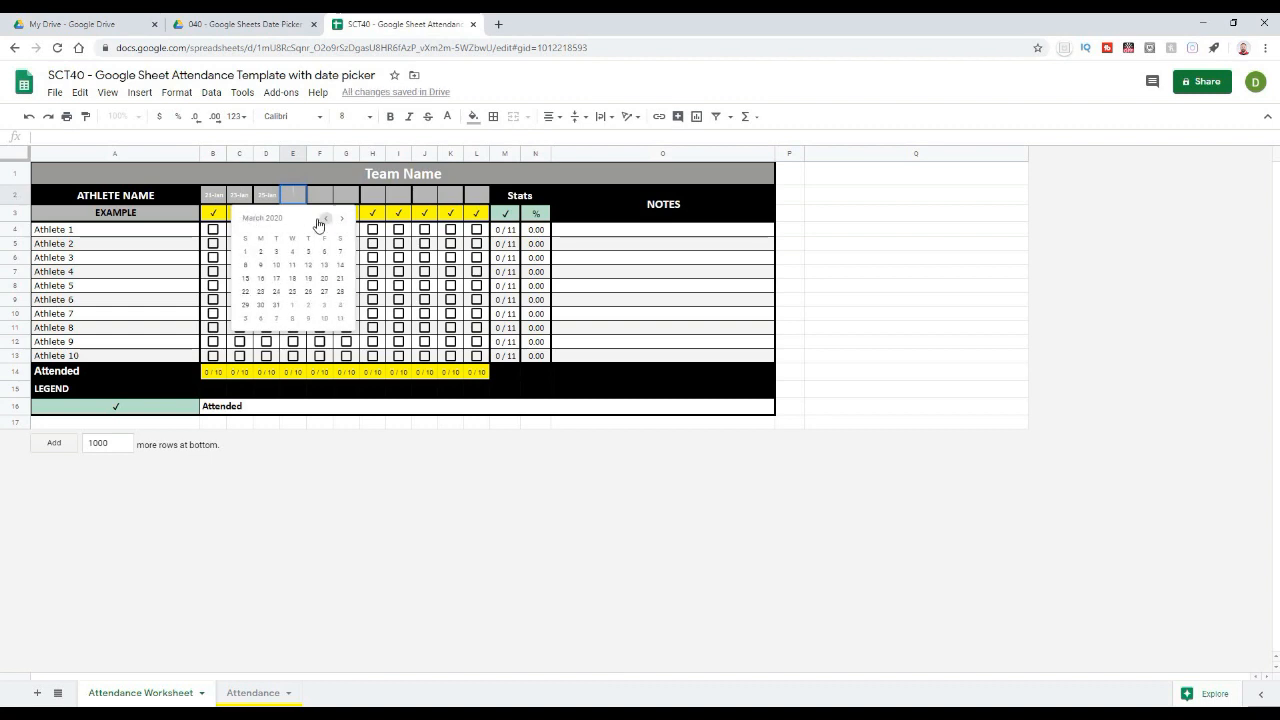
{"action": "left_click", "coordinate": [316, 218]}
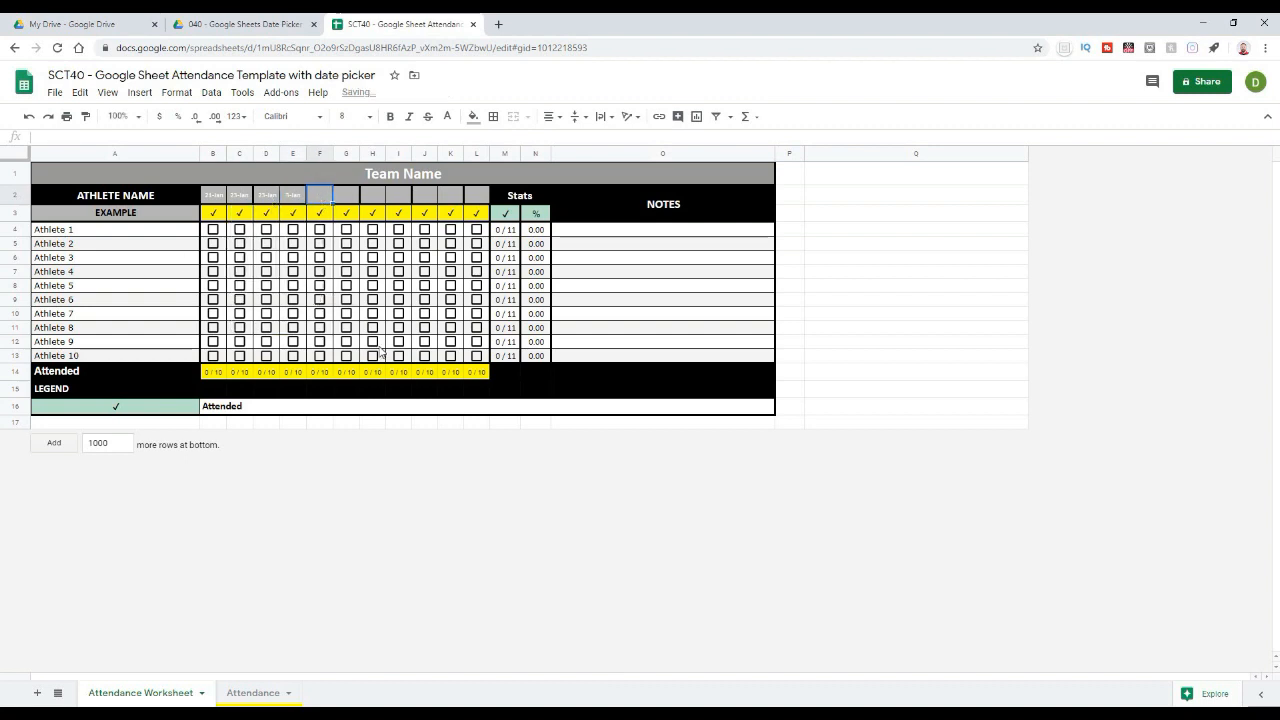
{"action": "left_click", "coordinate": [662, 271]}
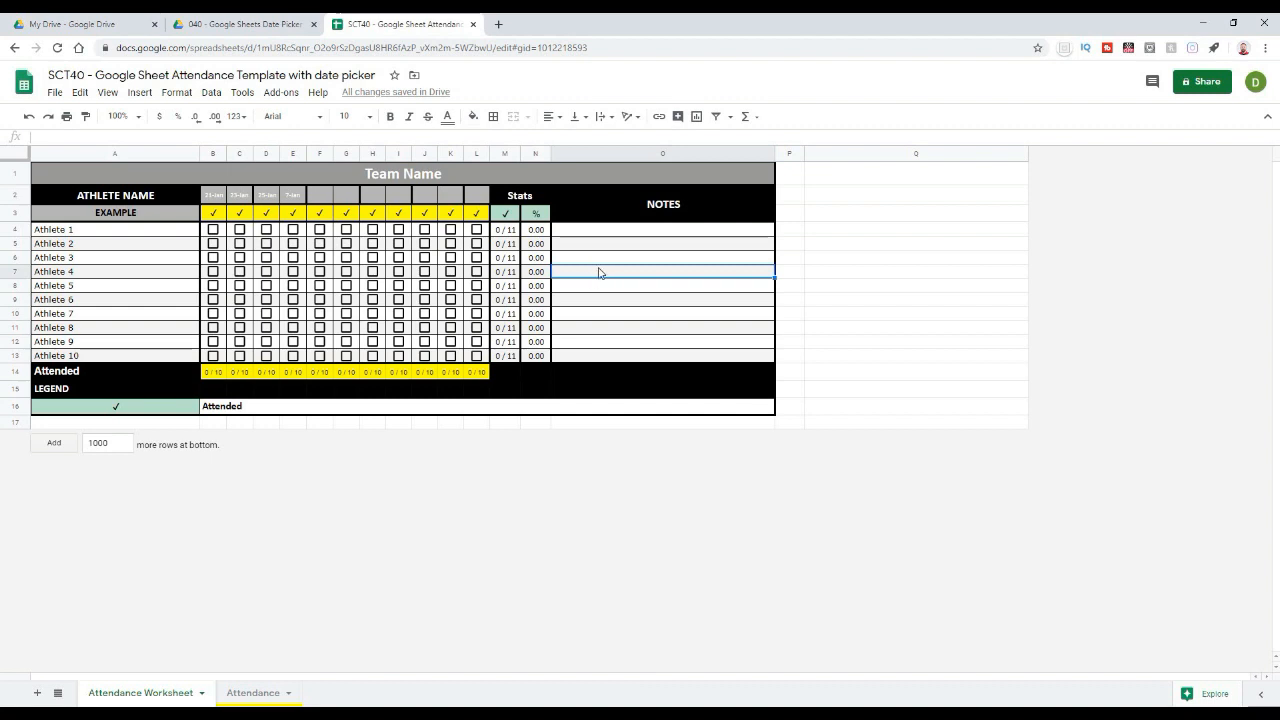
{"action": "mouse_move", "coordinate": [824, 252]}
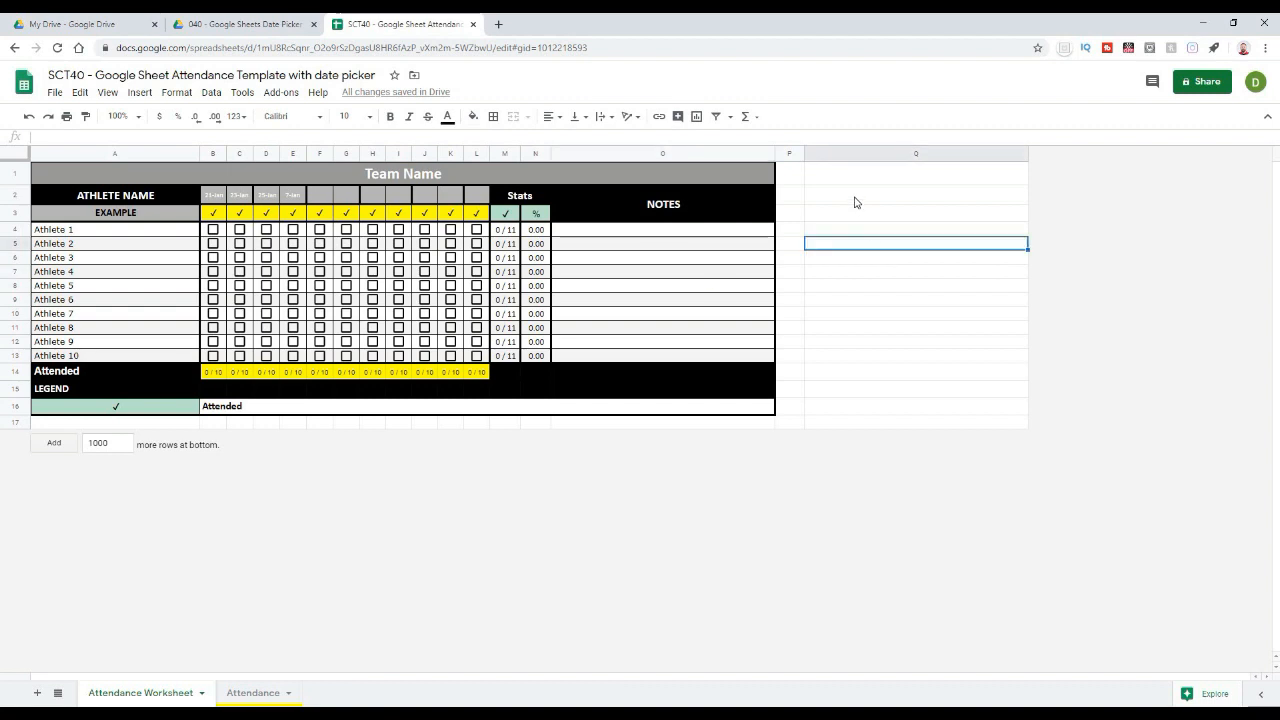
{"action": "mouse_move", "coordinate": [881, 336]}
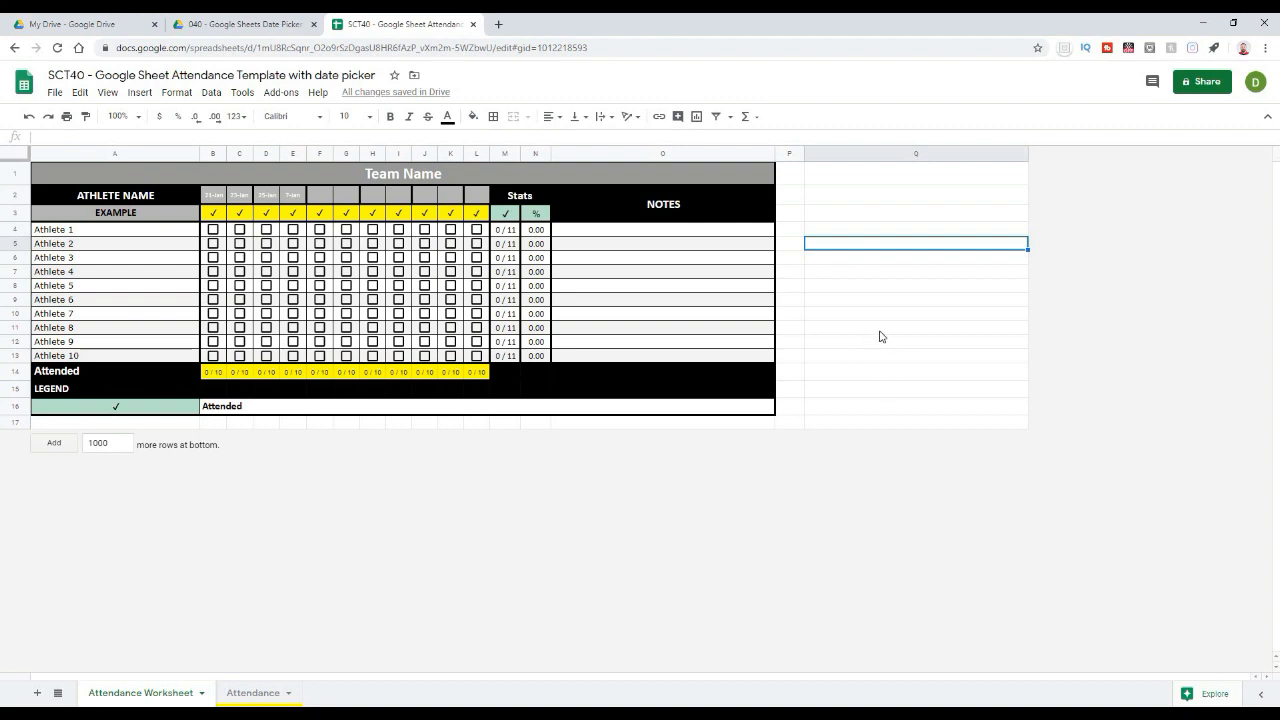